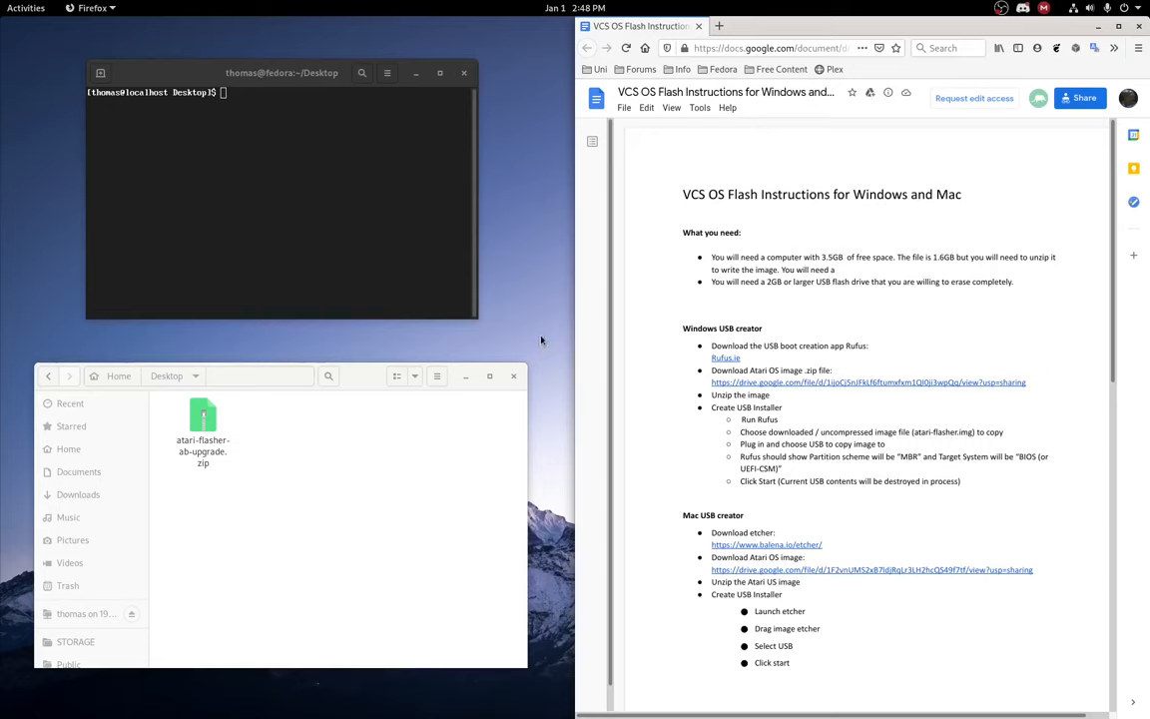
{"action": "mouse_move", "coordinate": [549, 359]}
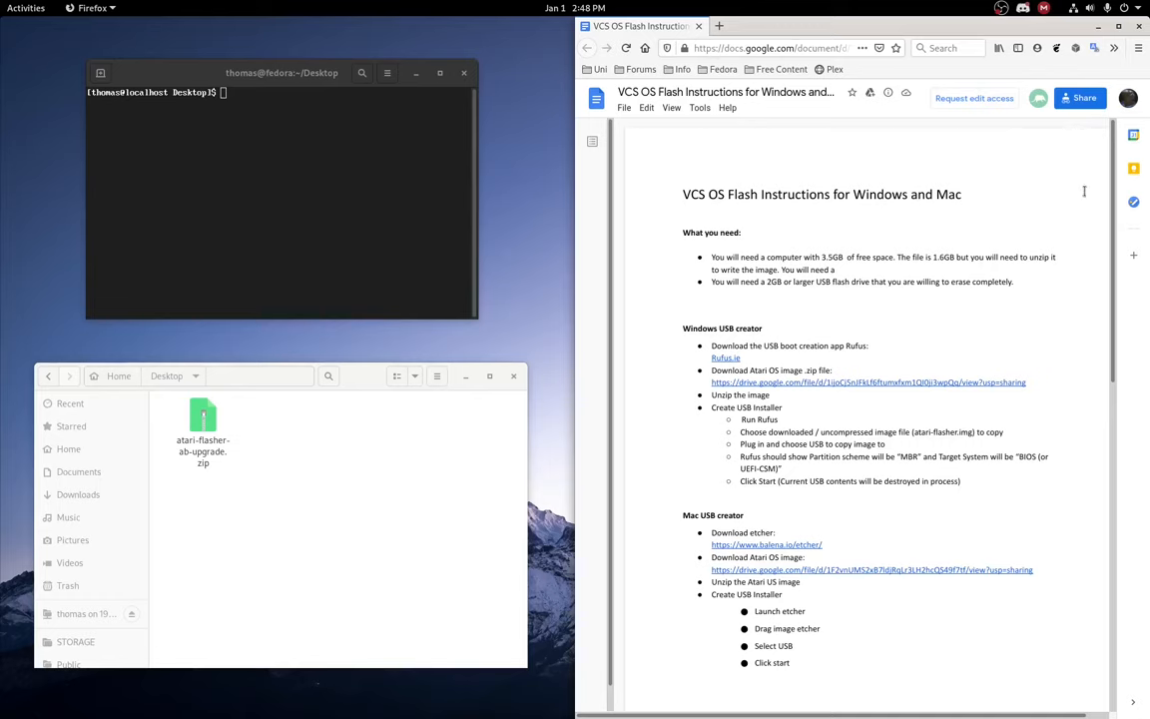
{"action": "mouse_move", "coordinate": [847, 246]}
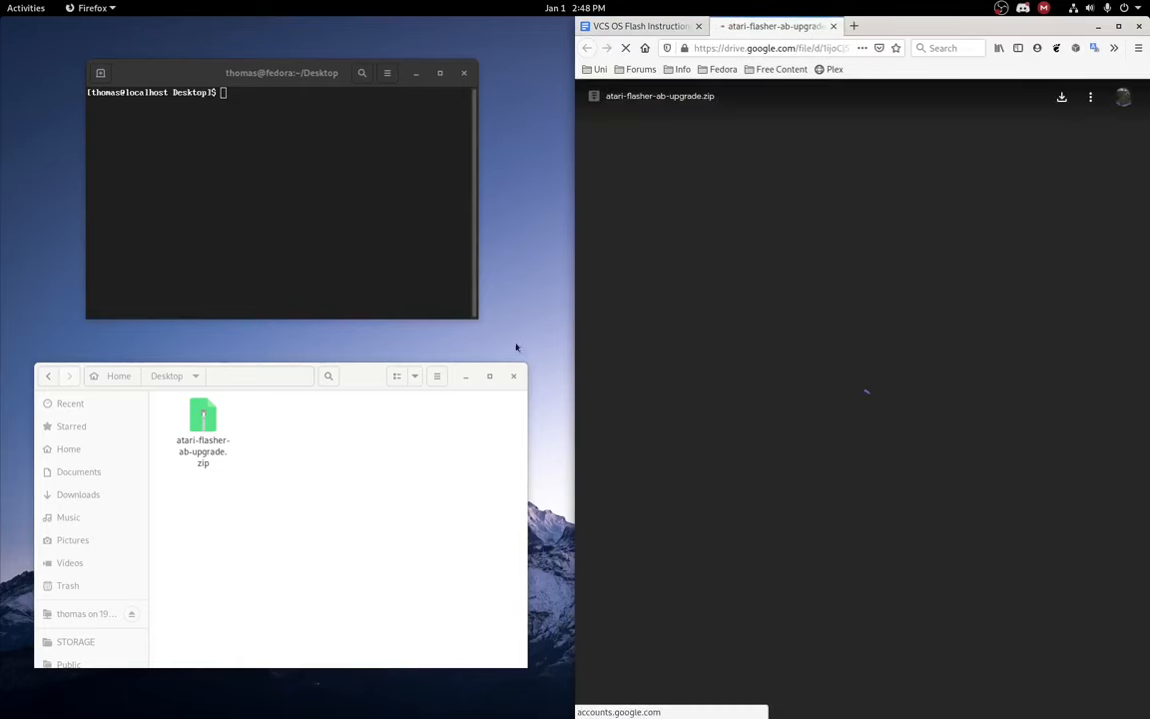
Step: Close the download page and unzip atari-flasher-ab-upgrade.zip to get the .img on the Desktop
{"action": "left_click", "coordinate": [203, 424]}
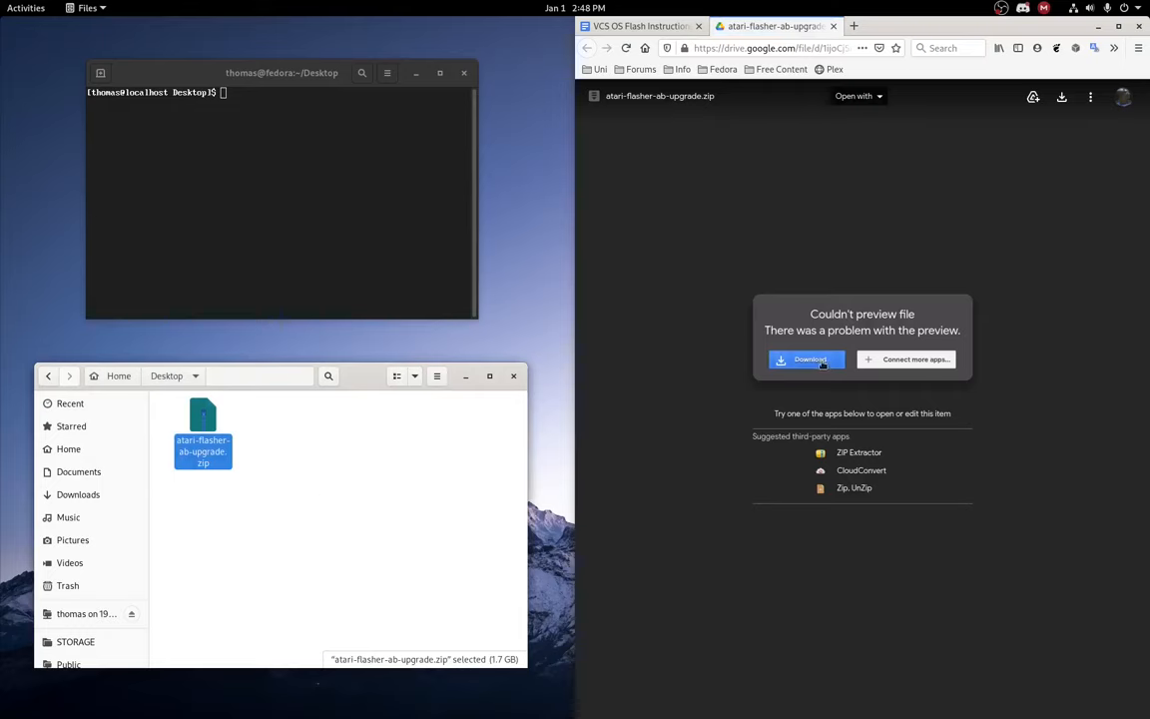
{"action": "mouse_move", "coordinate": [263, 477]}
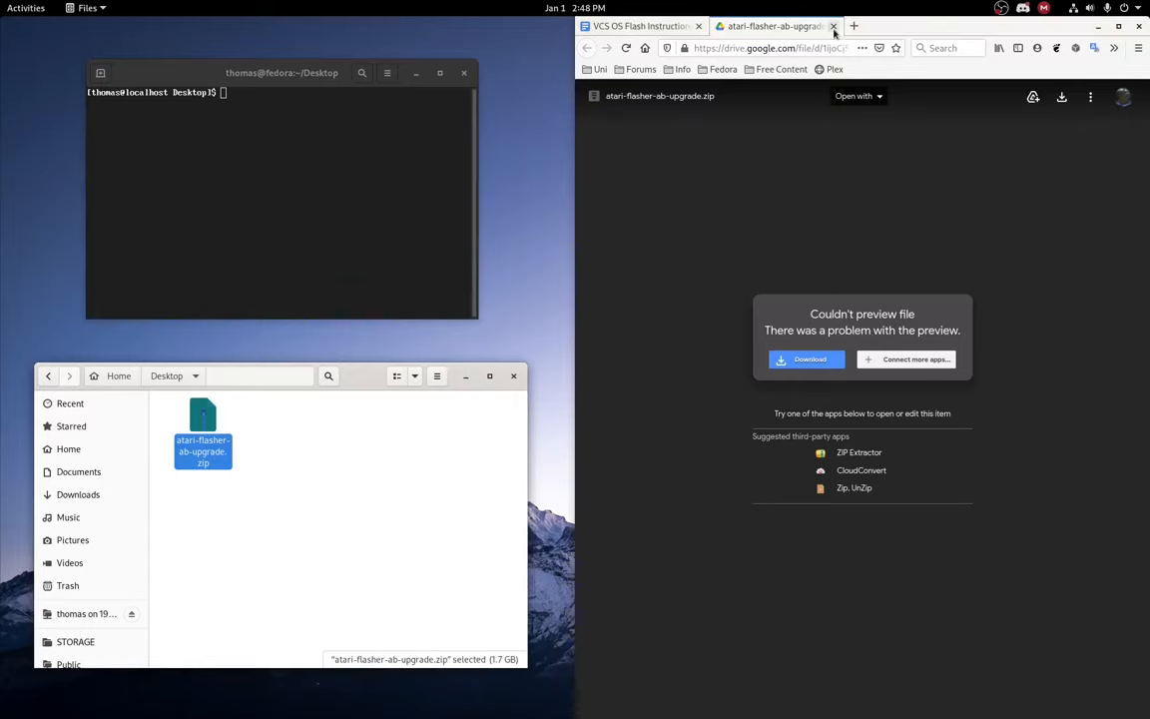
{"action": "left_click", "coordinate": [834, 26]}
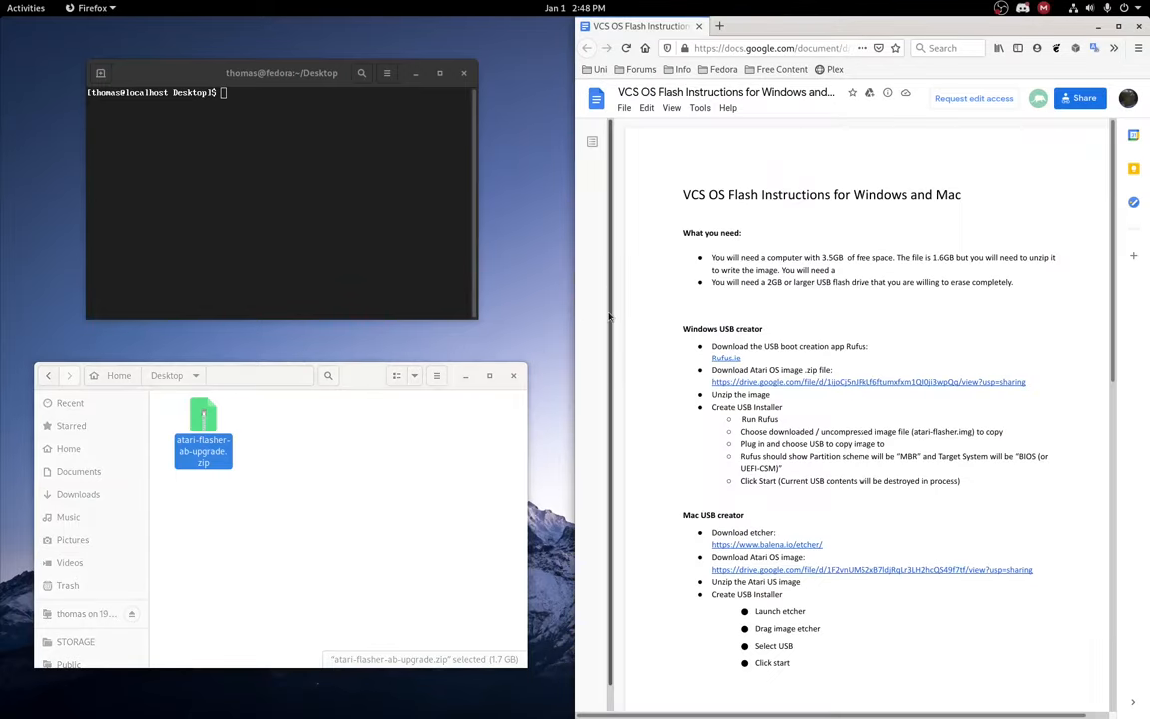
{"action": "mouse_move", "coordinate": [305, 222]}
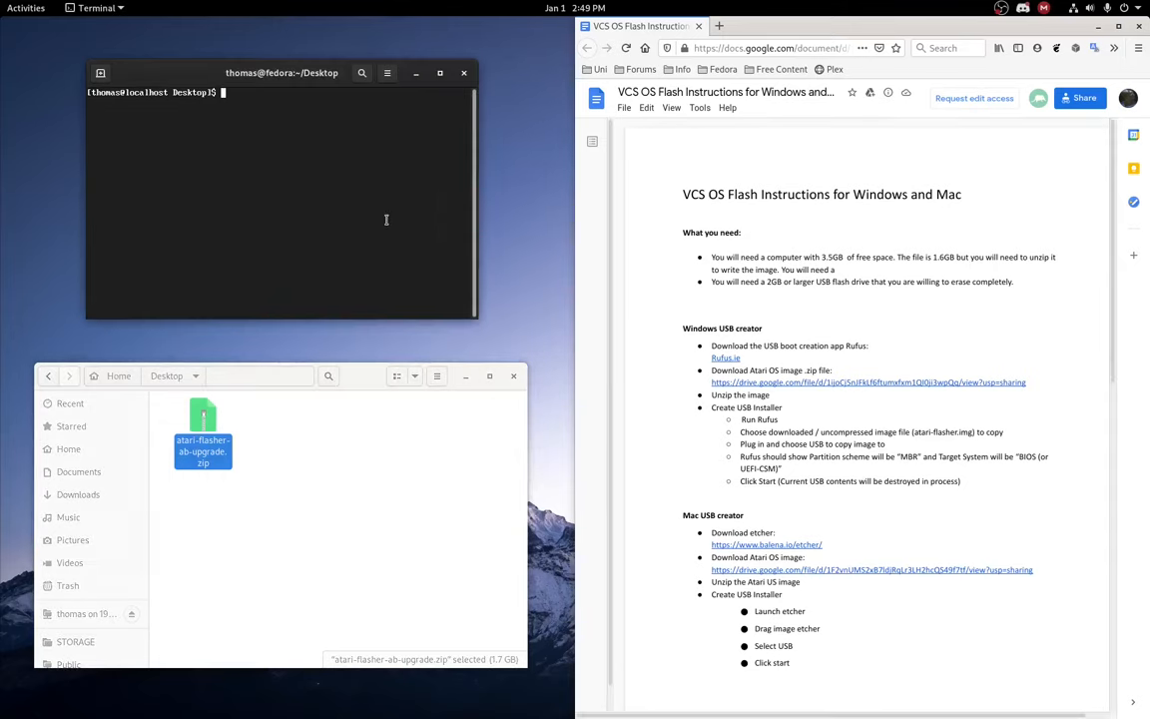
{"action": "type", "text": "unzip atari-flasher-ab-upgrade.zip"}
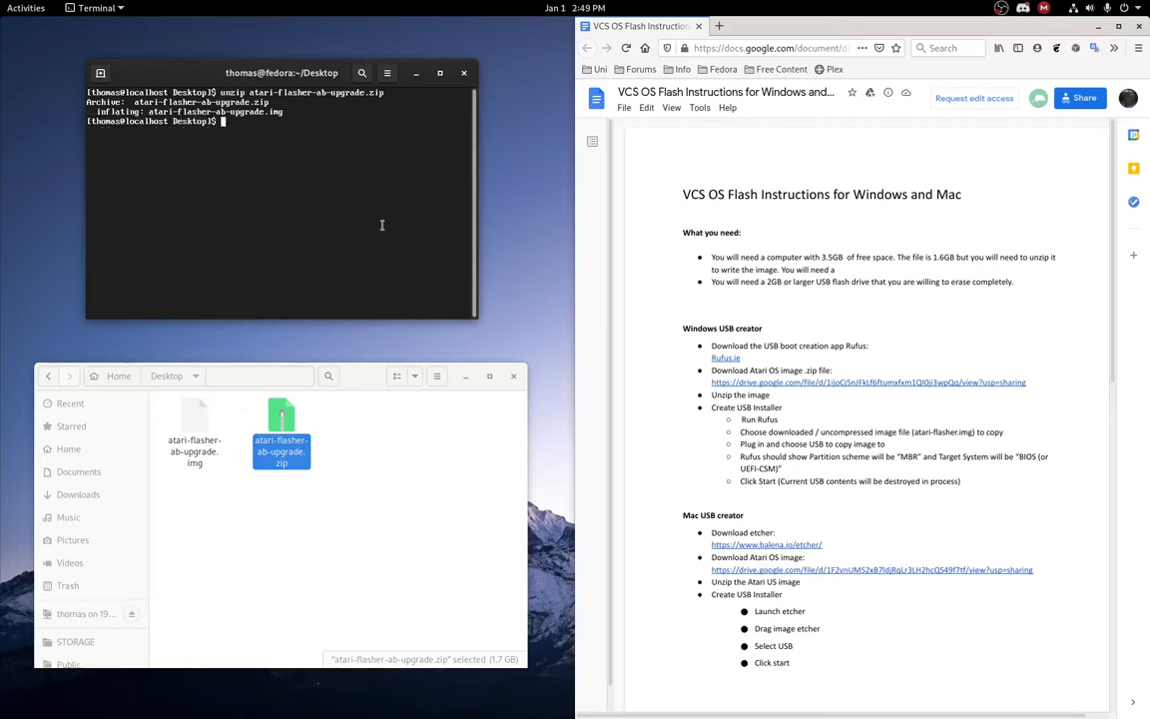
{"action": "mouse_move", "coordinate": [333, 360]}
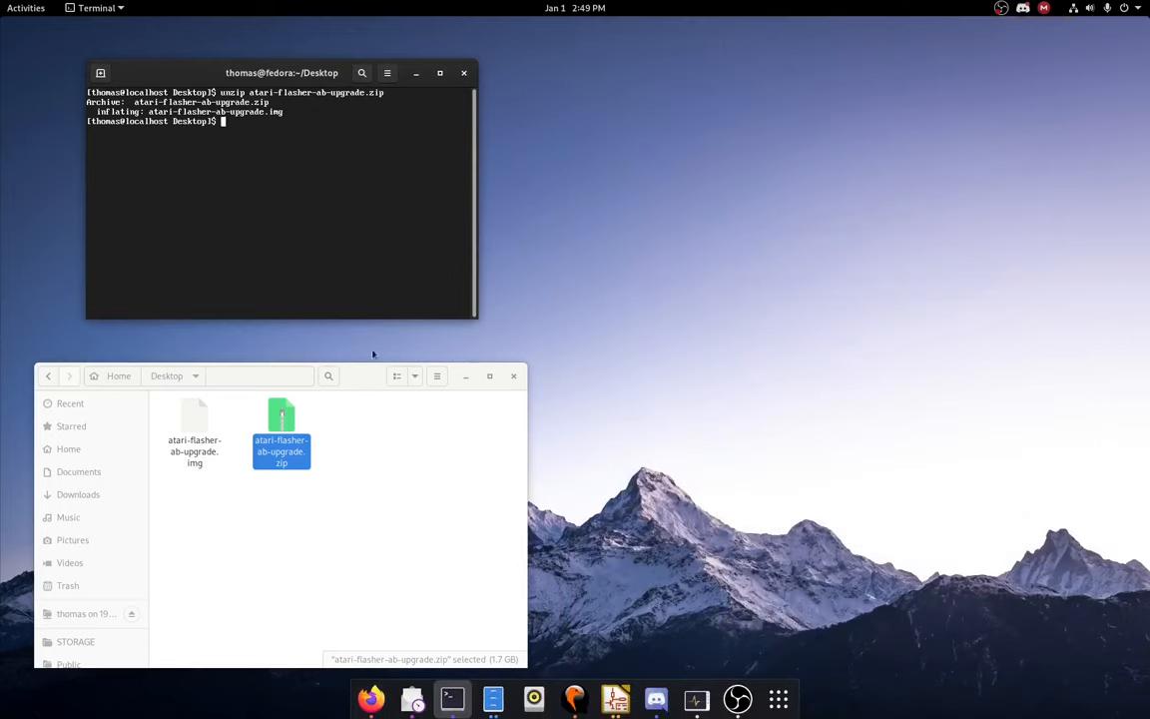
{"action": "mouse_move", "coordinate": [220, 425]}
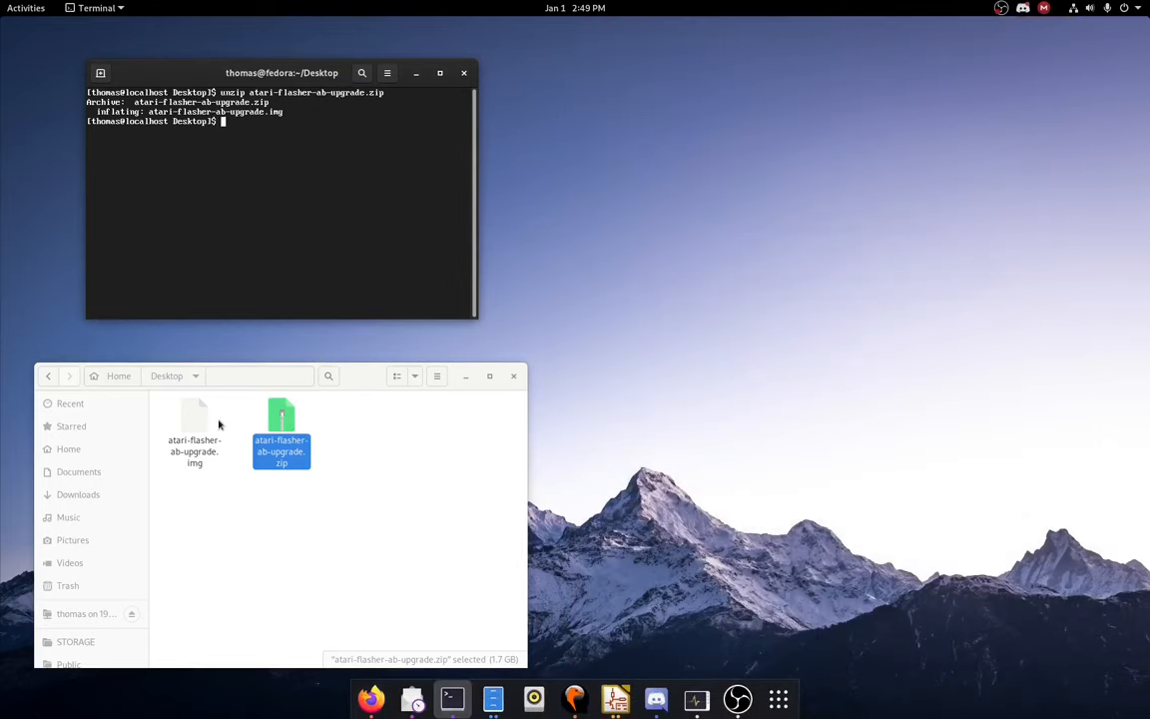
{"action": "mouse_move", "coordinate": [321, 144]}
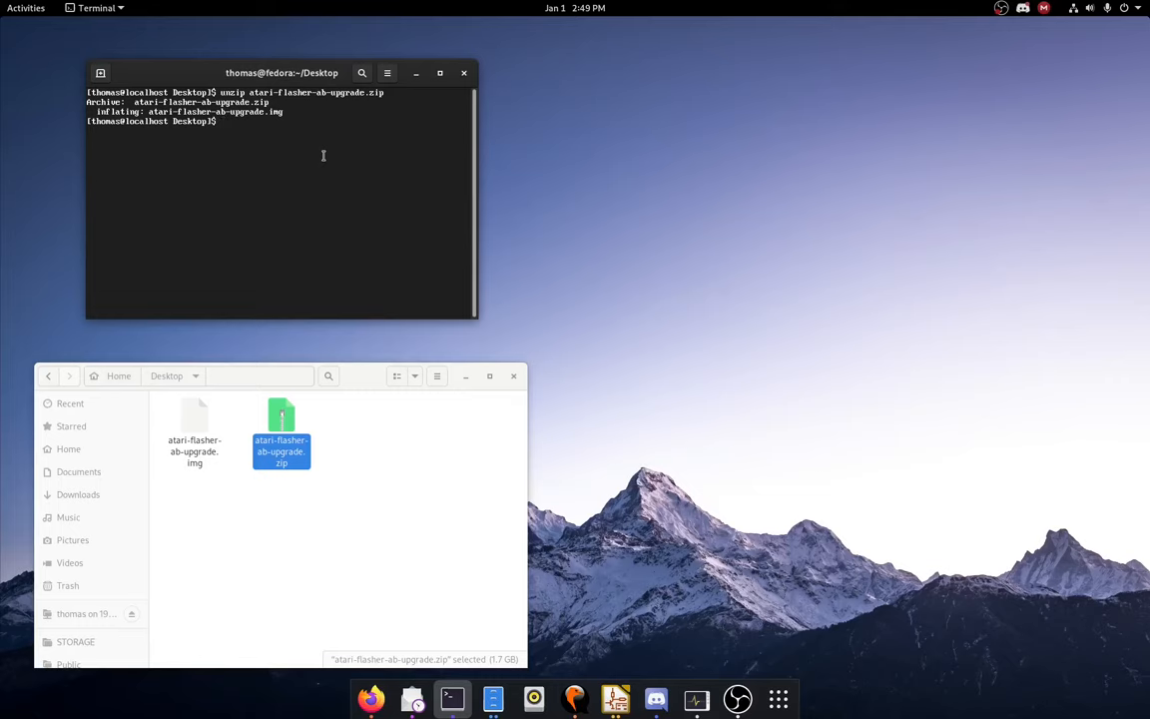
{"action": "mouse_move", "coordinate": [324, 335]}
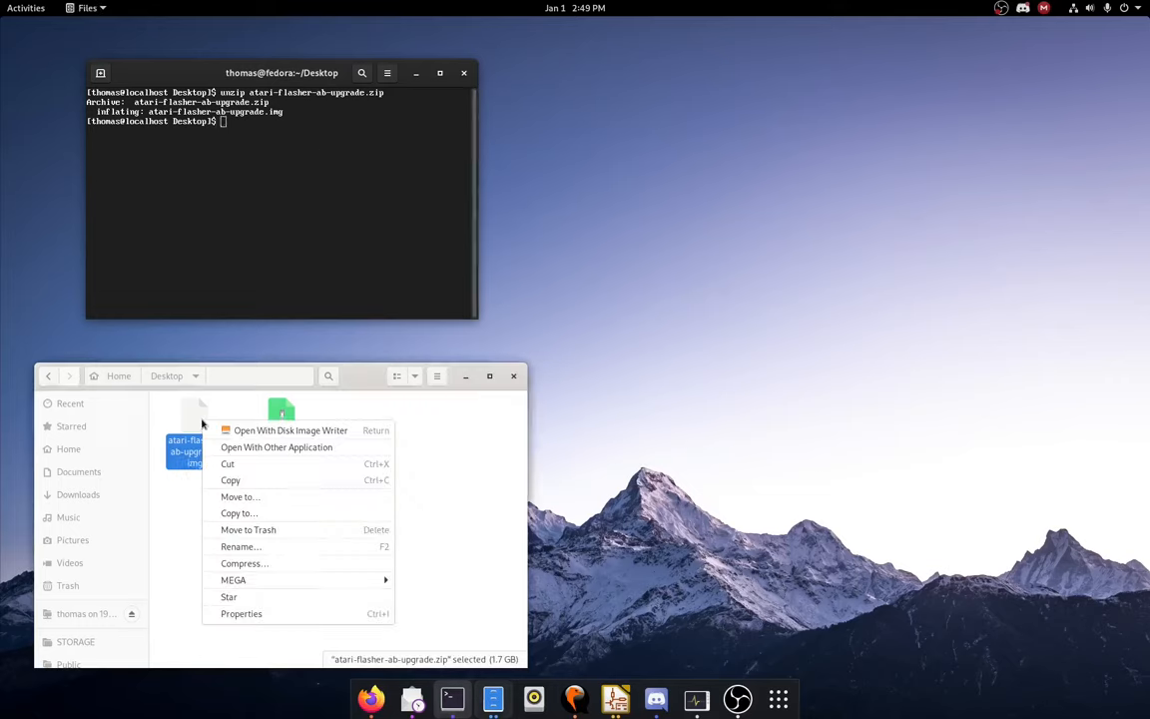
{"action": "mouse_move", "coordinate": [290, 430]}
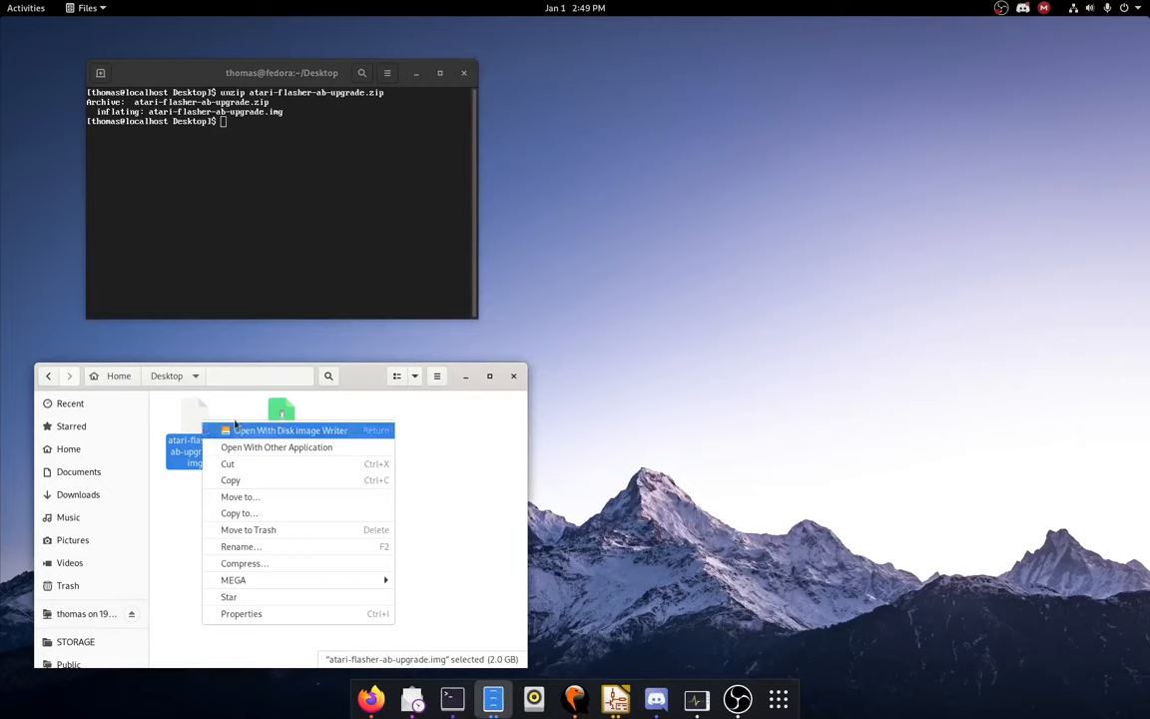
{"action": "mouse_move", "coordinate": [277, 448]}
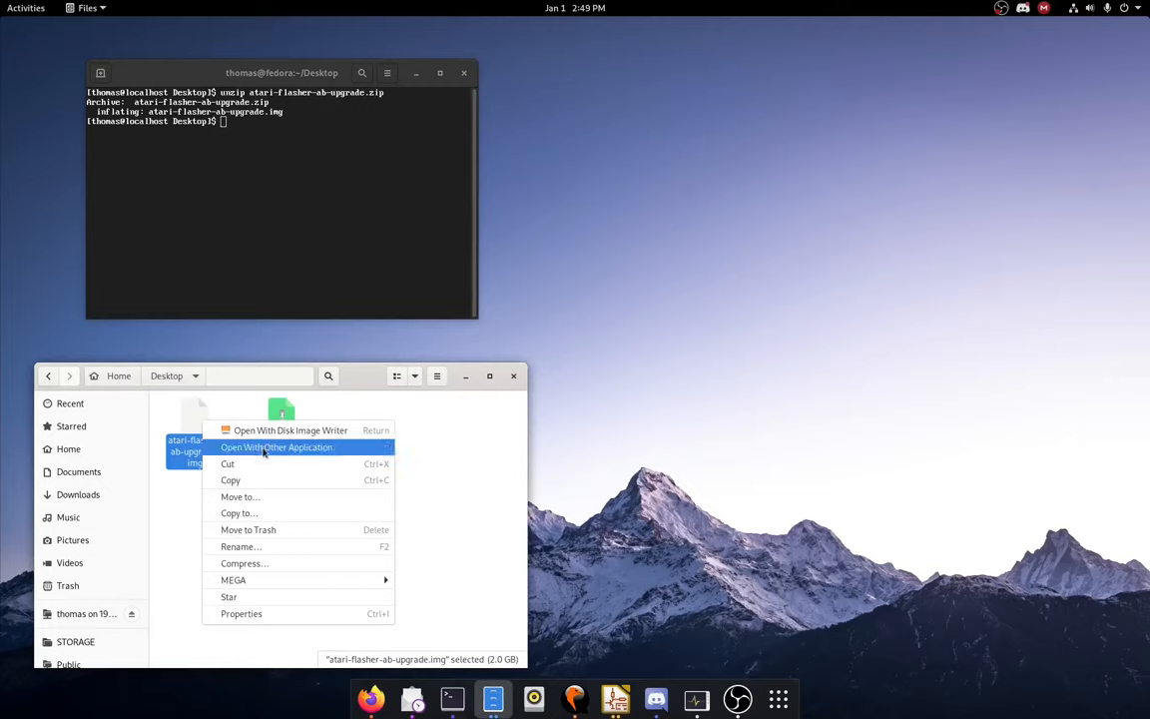
Step: Mount the .img with Disk Image Mounter and select atari.img.gz in flasher-storage
{"action": "left_click", "coordinate": [277, 448]}
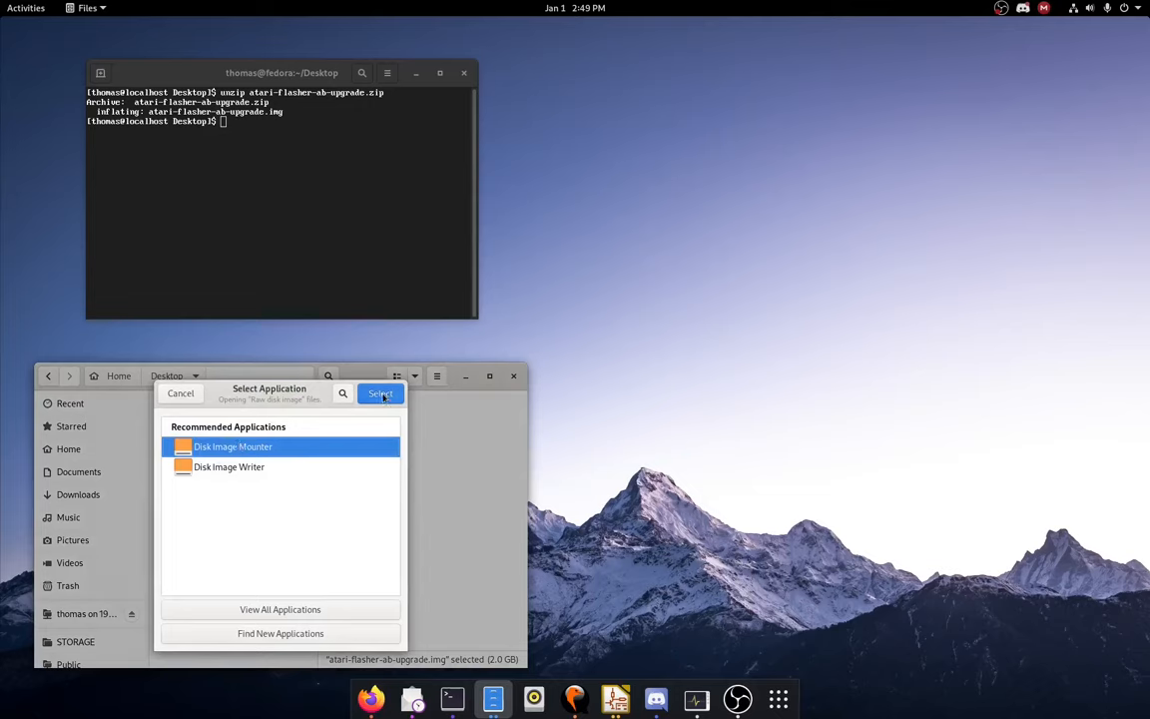
{"action": "left_click", "coordinate": [379, 393]}
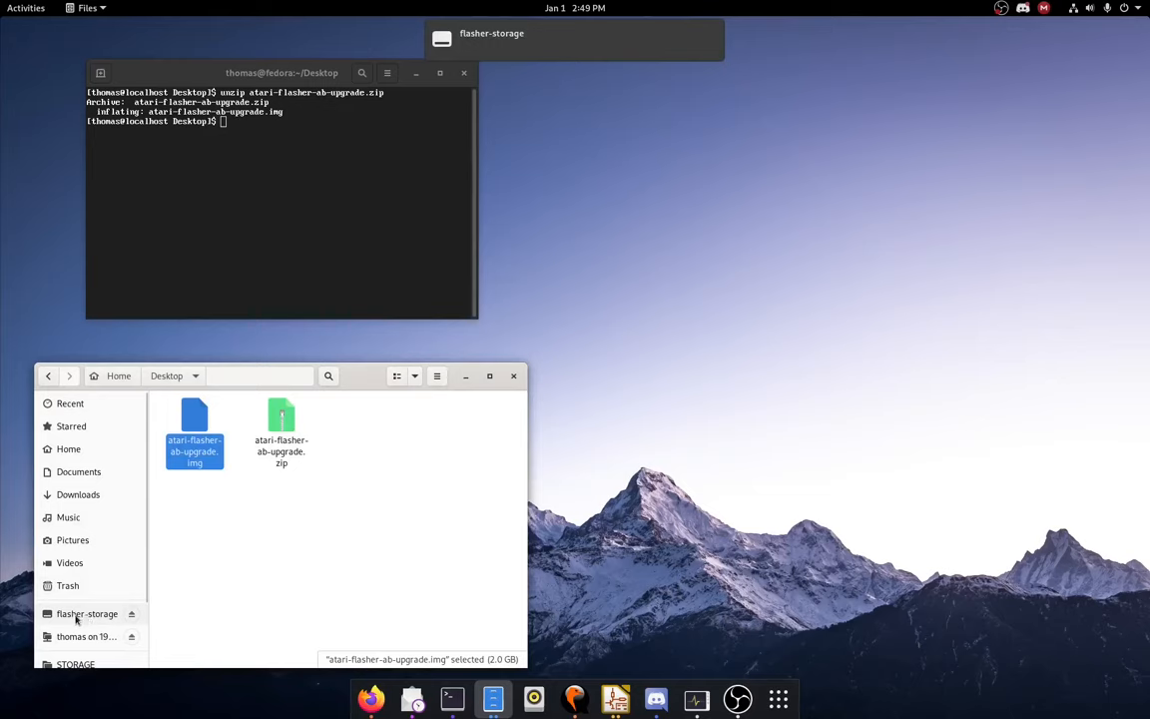
{"action": "left_click", "coordinate": [87, 614]}
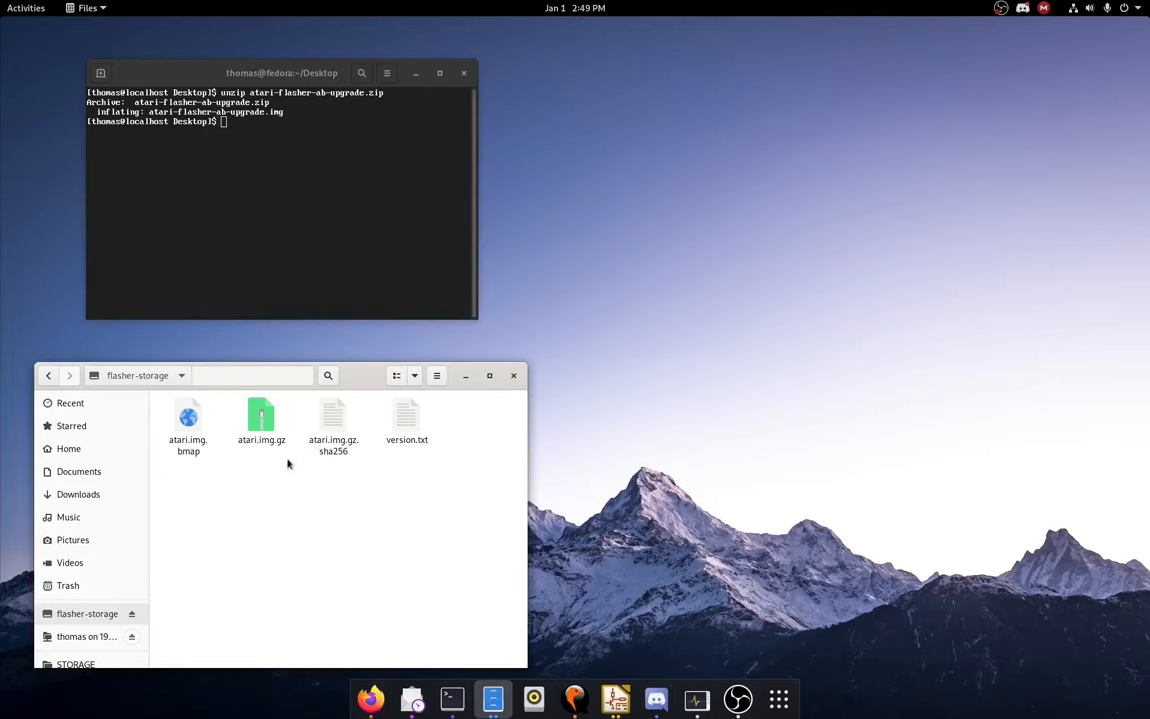
{"action": "left_click", "coordinate": [260, 419]}
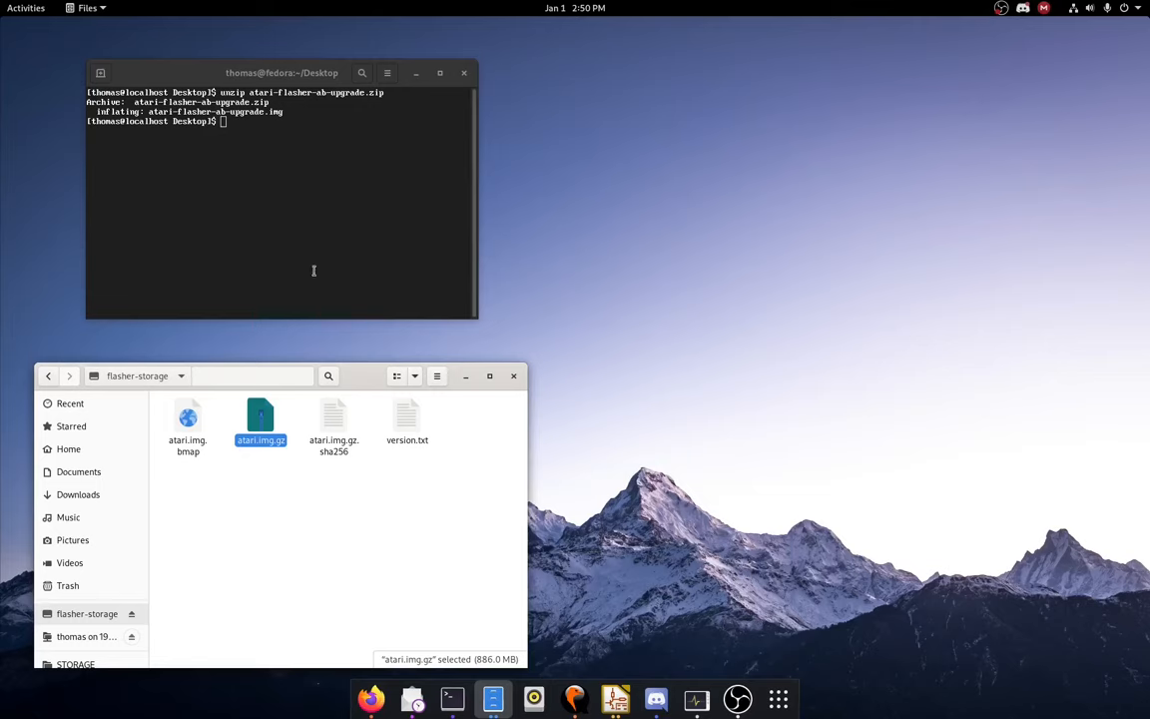
{"action": "mouse_move", "coordinate": [325, 271]}
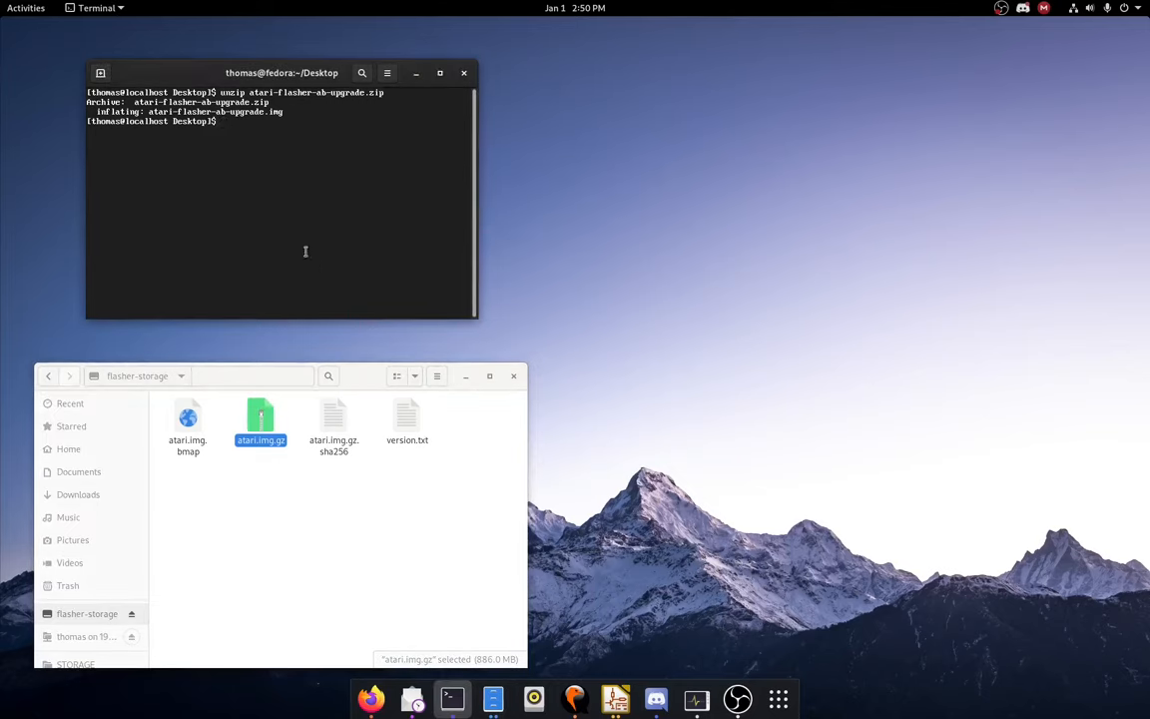
Step: Decompress flasher-storage's atari.img.gz into atari.img on the Desktop with gunzip -c
{"action": "type", "text": "gunzip -c '/run/media/thomas/flasher-storage/"}
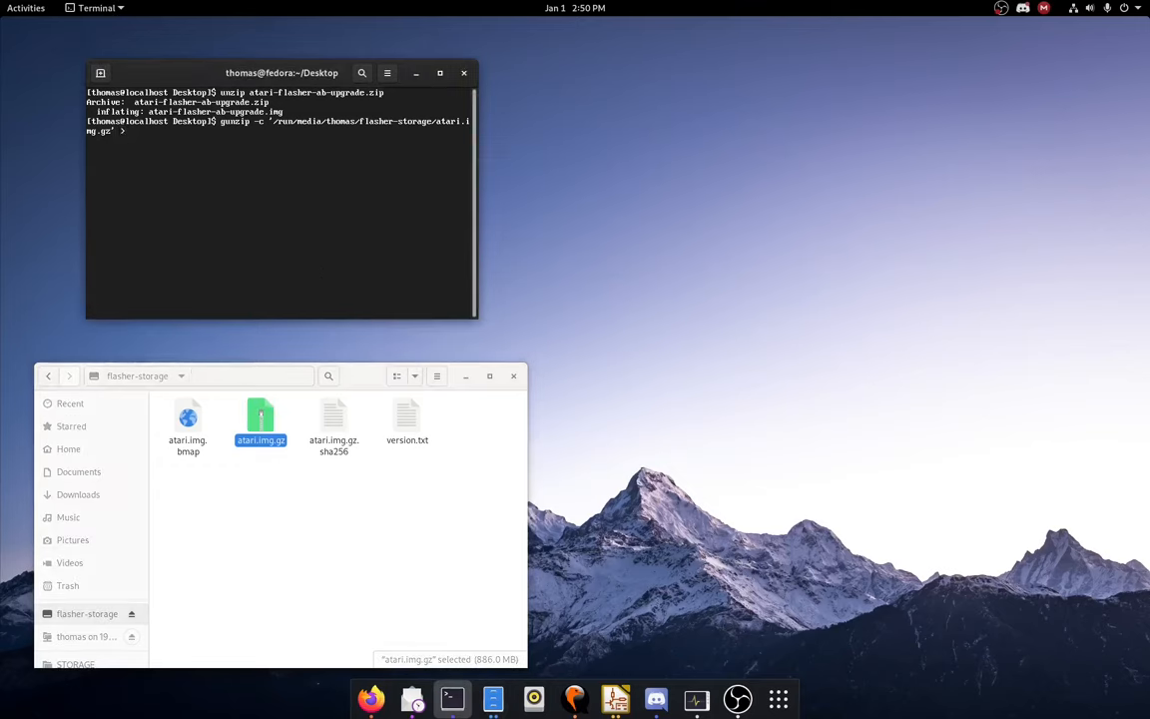
{"action": "type", "text": "atari."}
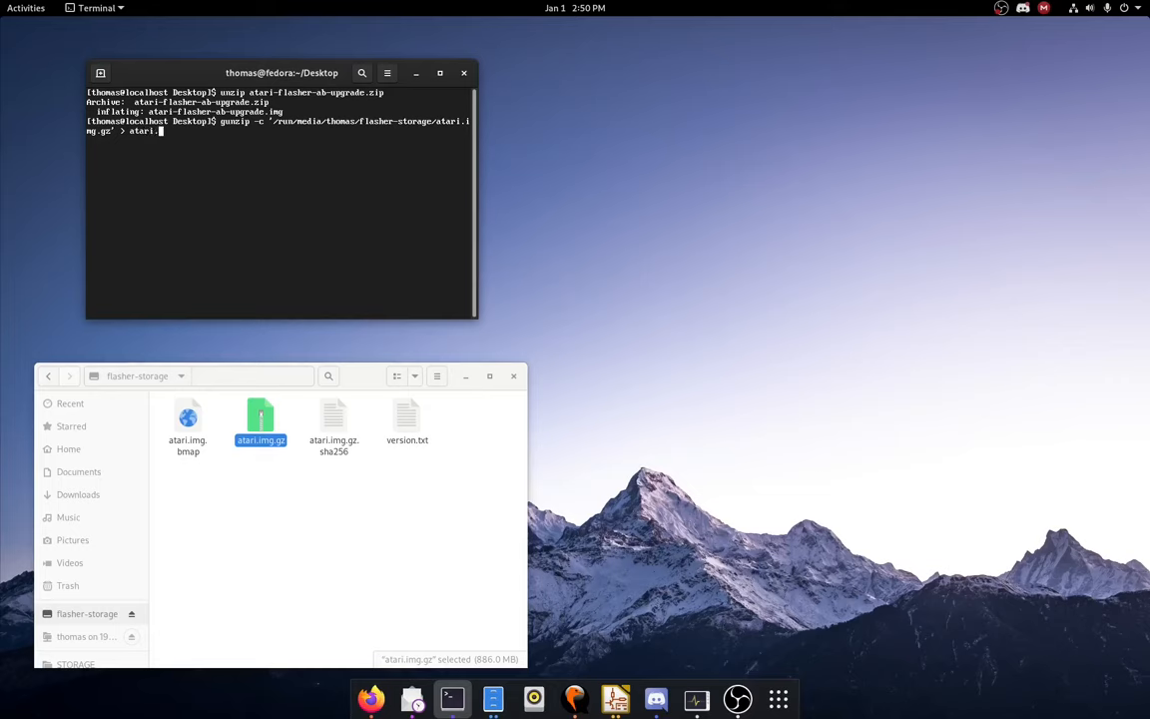
{"action": "key", "text": "Return"}
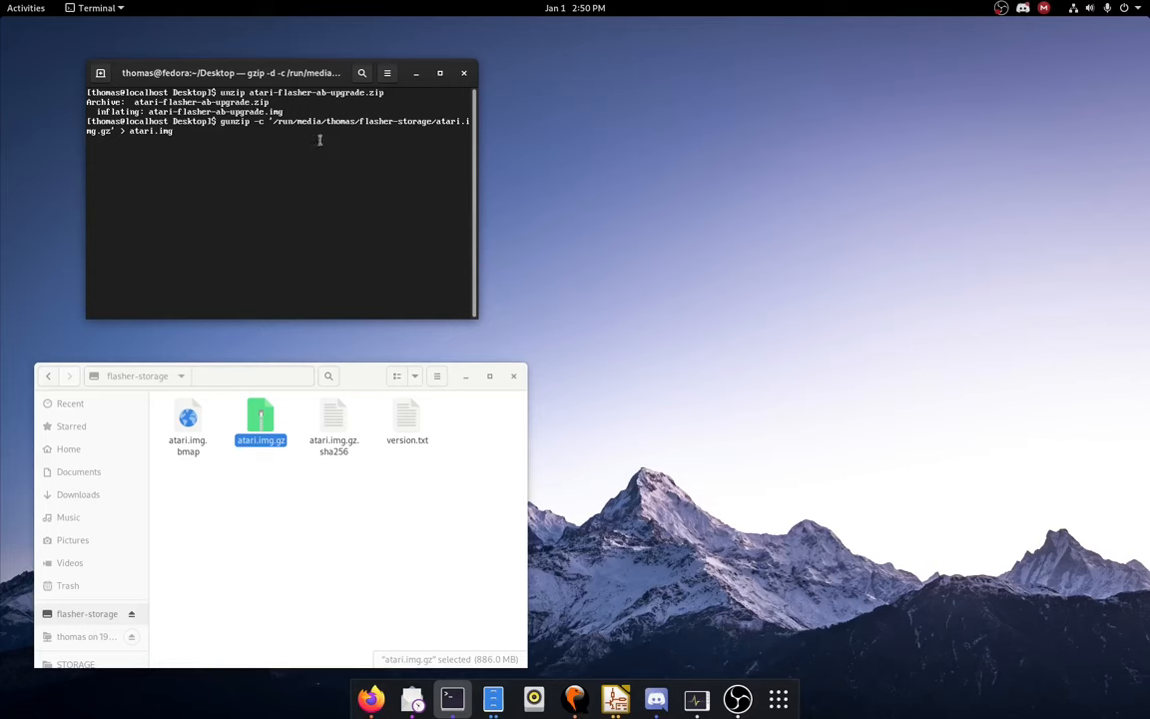
Step: Browse in Files to the Desktop folder and select the extracted atari.img
{"action": "left_click", "coordinate": [68, 449]}
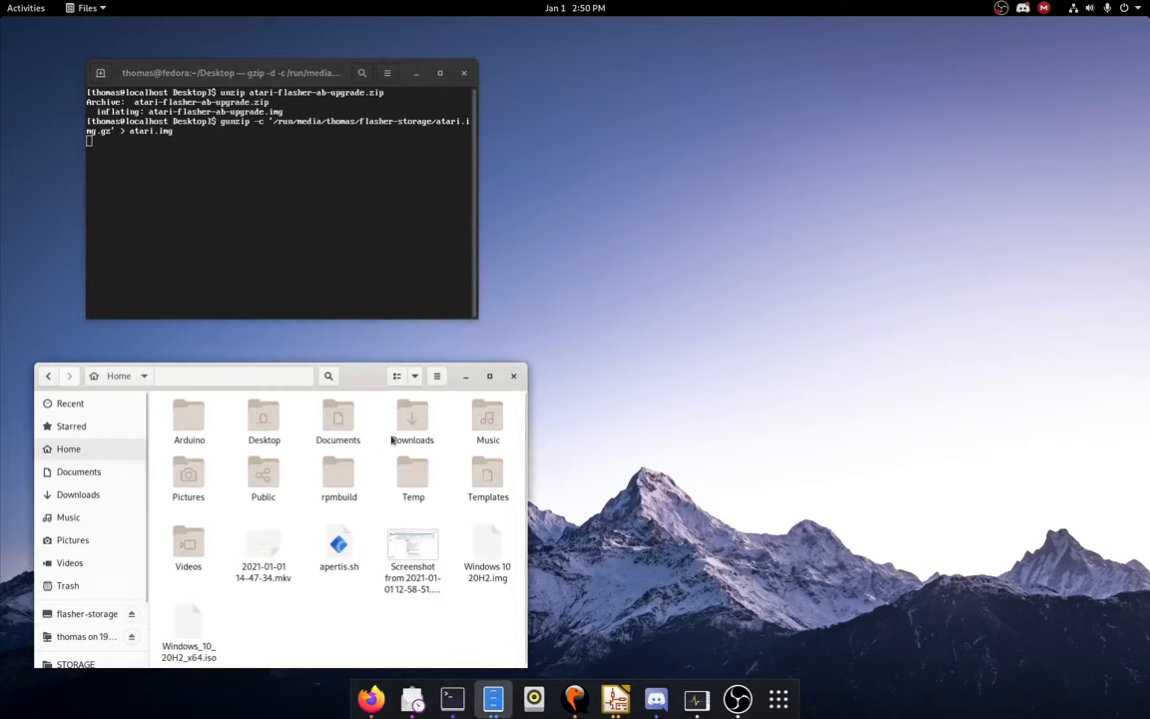
{"action": "left_click", "coordinate": [264, 420]}
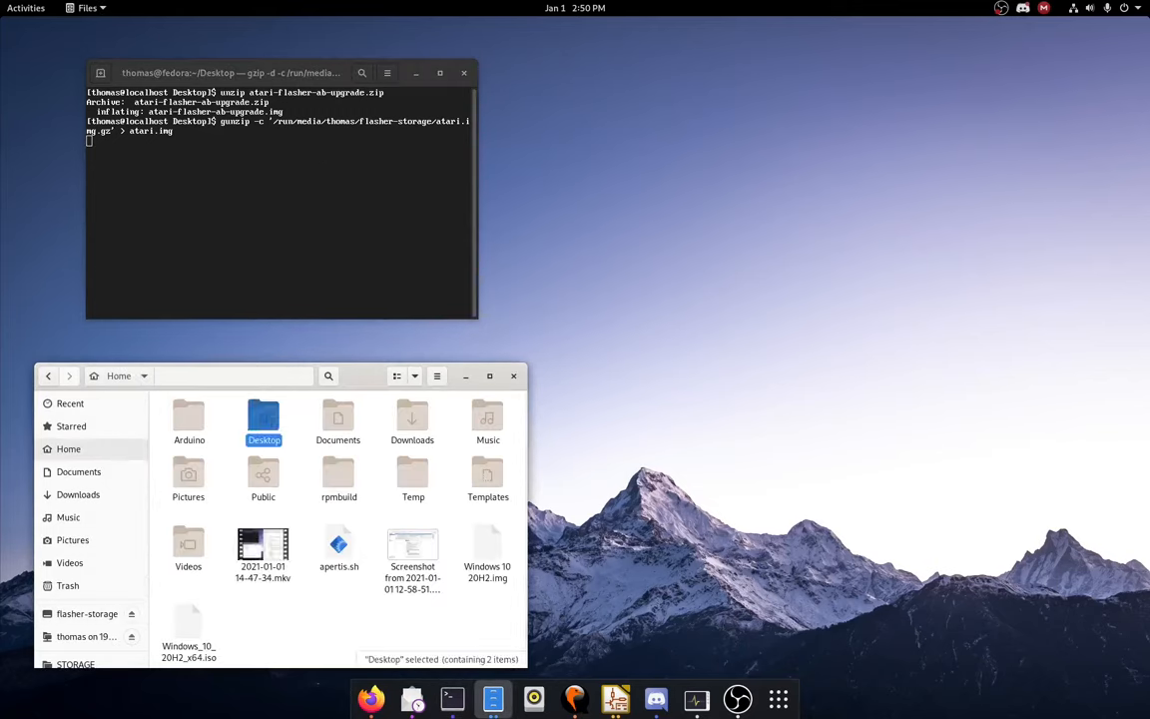
{"action": "double_click", "coordinate": [264, 414]}
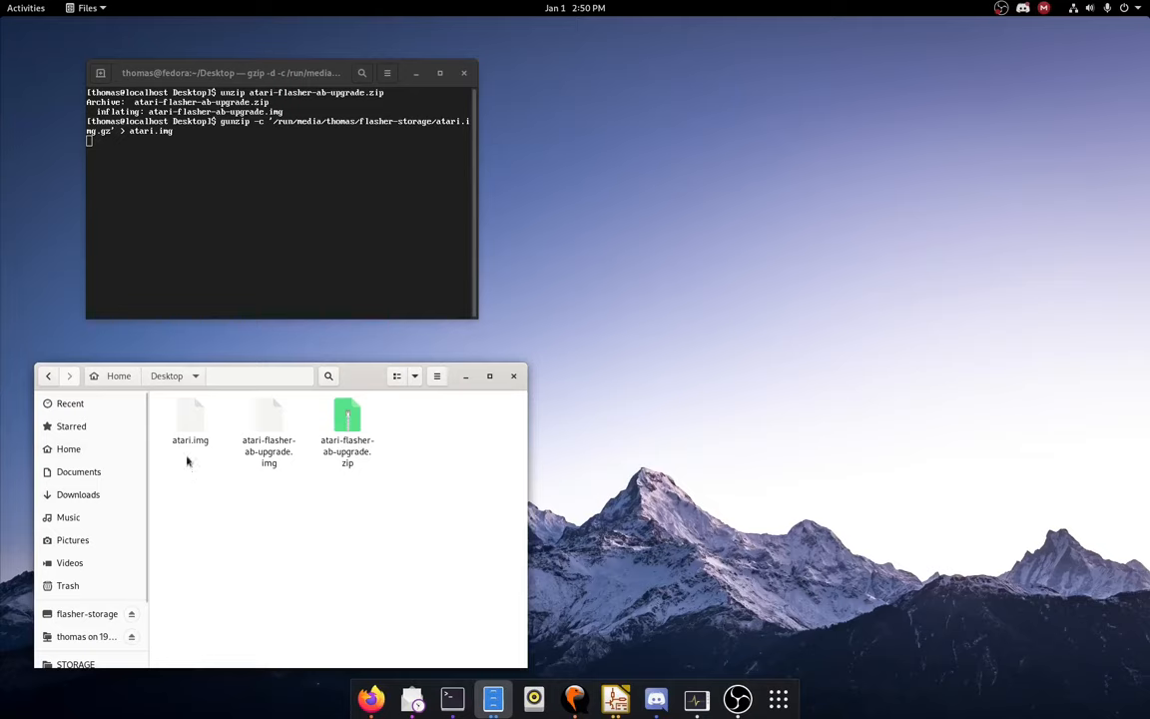
{"action": "left_click", "coordinate": [190, 419]}
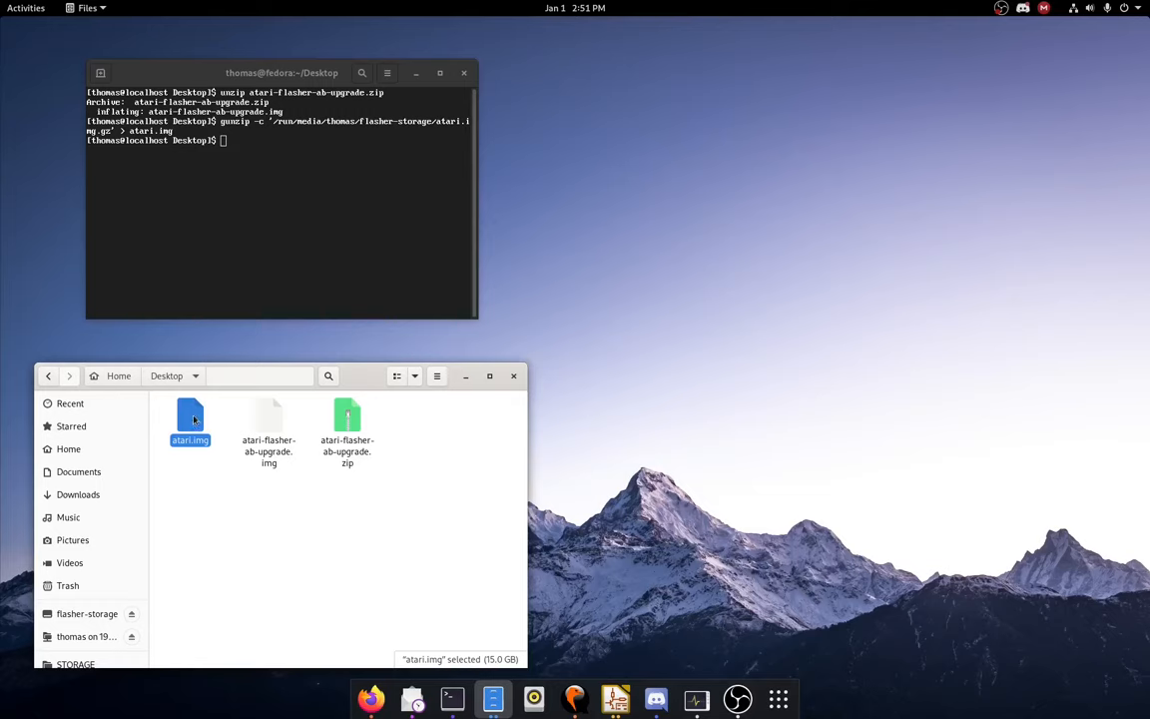
{"action": "mouse_move", "coordinate": [208, 458]}
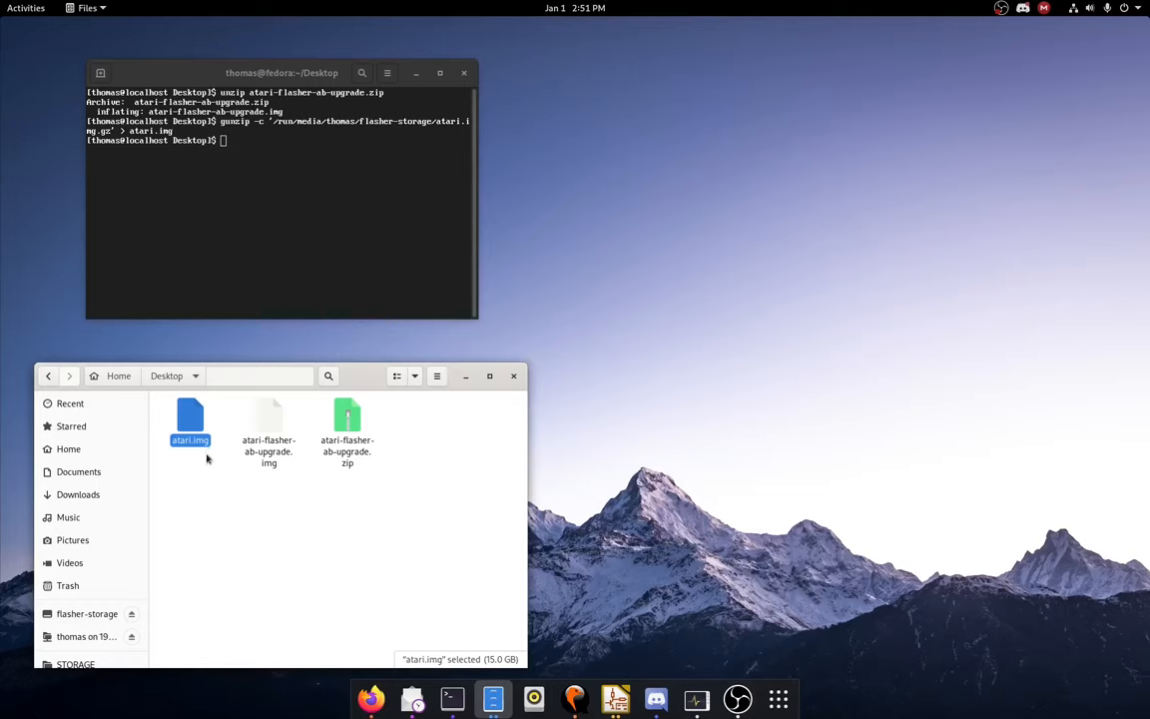
Step: Restore atari.img onto the 250 GB disk with Disk Image Writer, authenticating with the password
{"action": "right_click", "coordinate": [189, 419]}
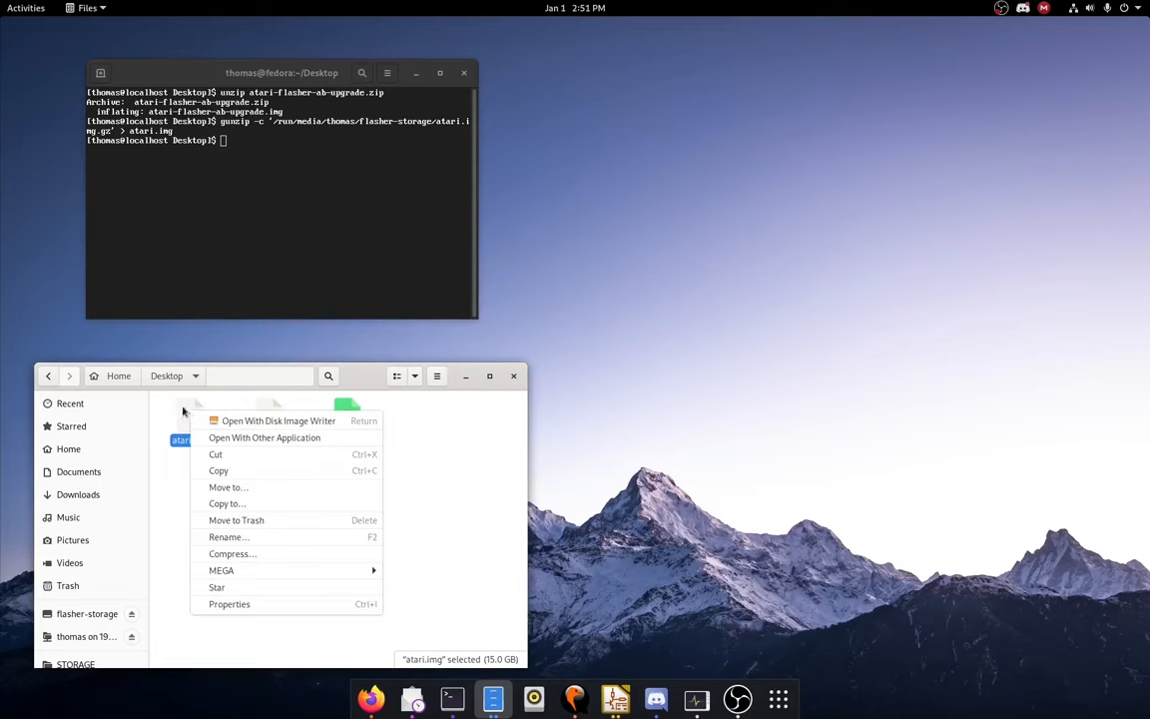
{"action": "mouse_move", "coordinate": [280, 420]}
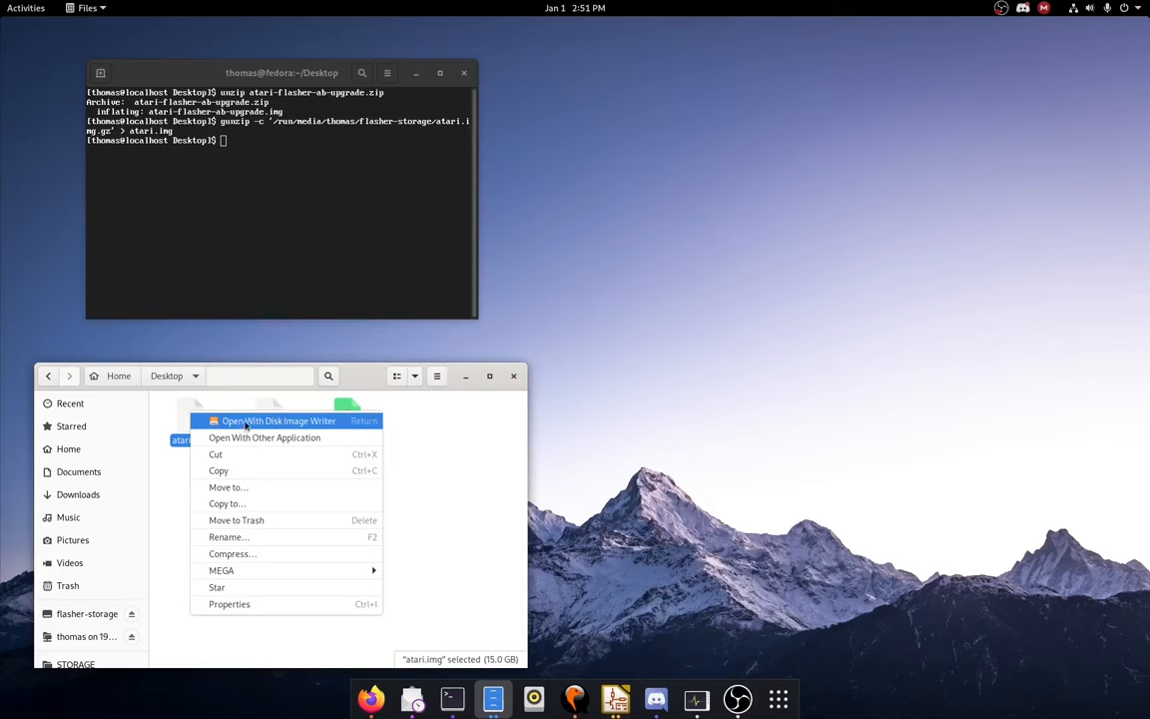
{"action": "mouse_move", "coordinate": [305, 424]}
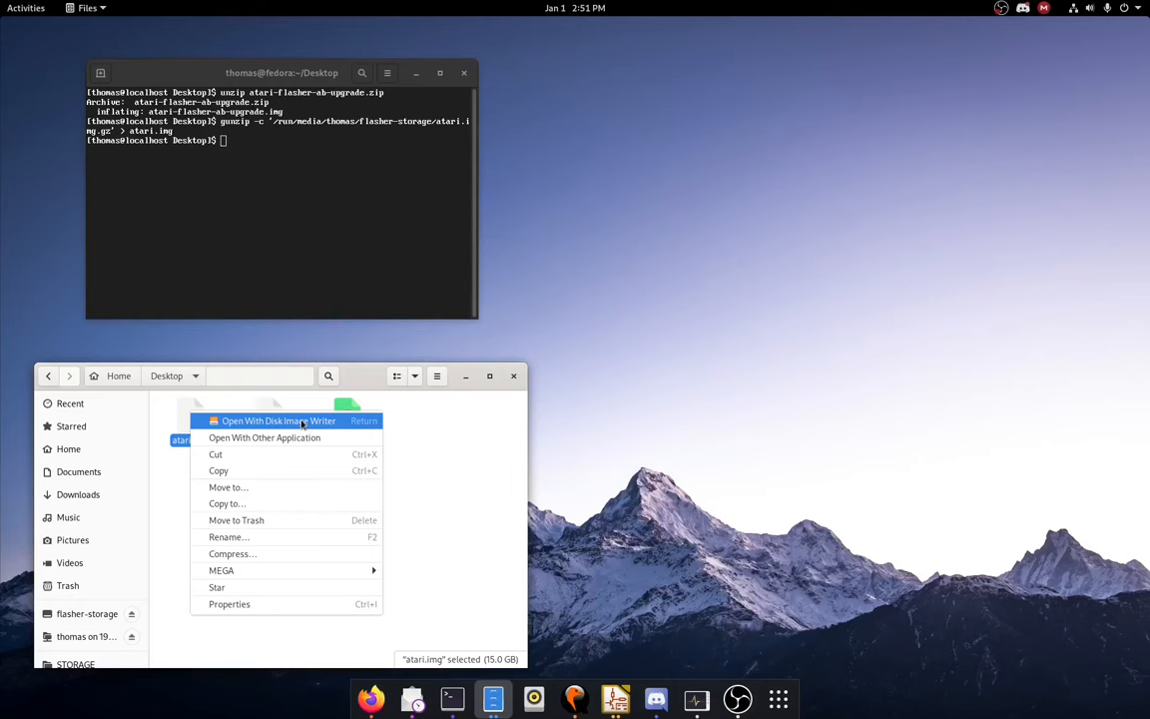
{"action": "left_click", "coordinate": [279, 420]}
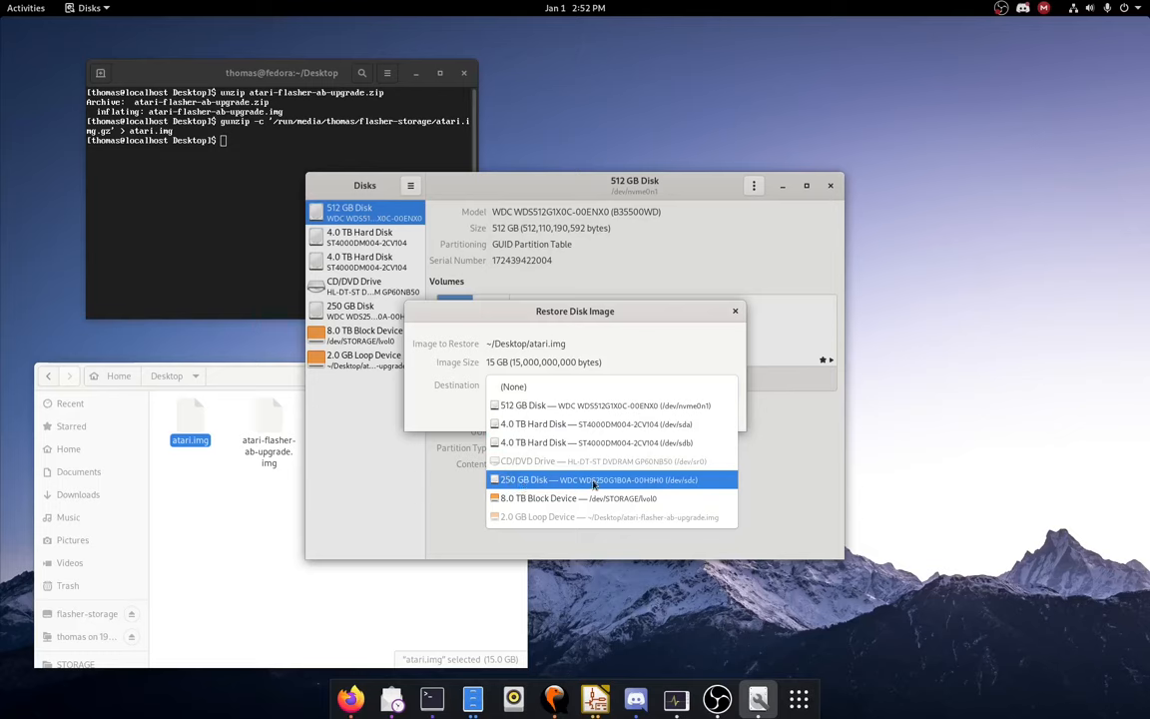
{"action": "left_click", "coordinate": [597, 481]}
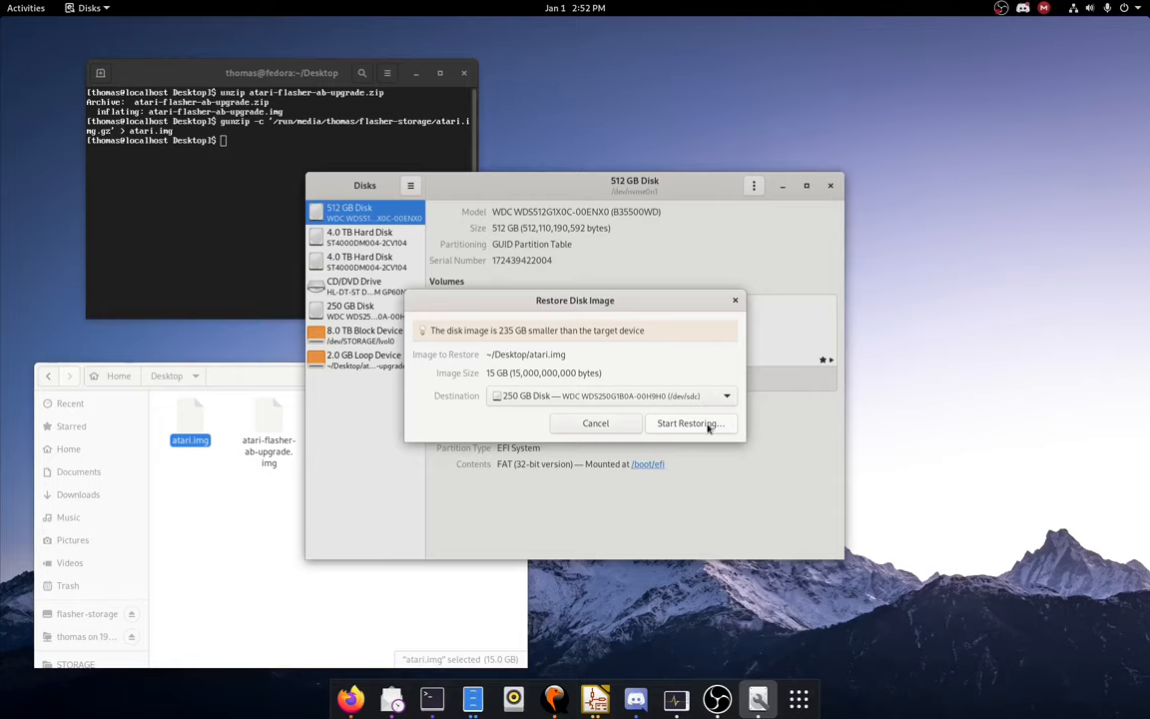
{"action": "left_click", "coordinate": [689, 422]}
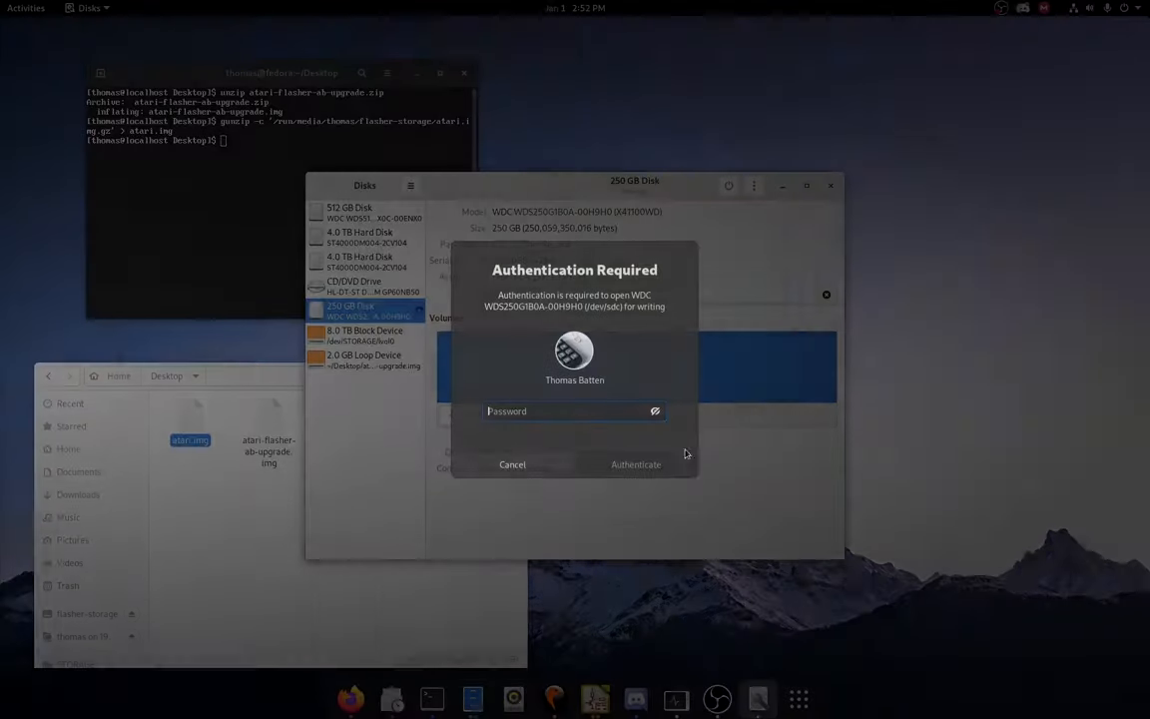
{"action": "type", "text": "•"}
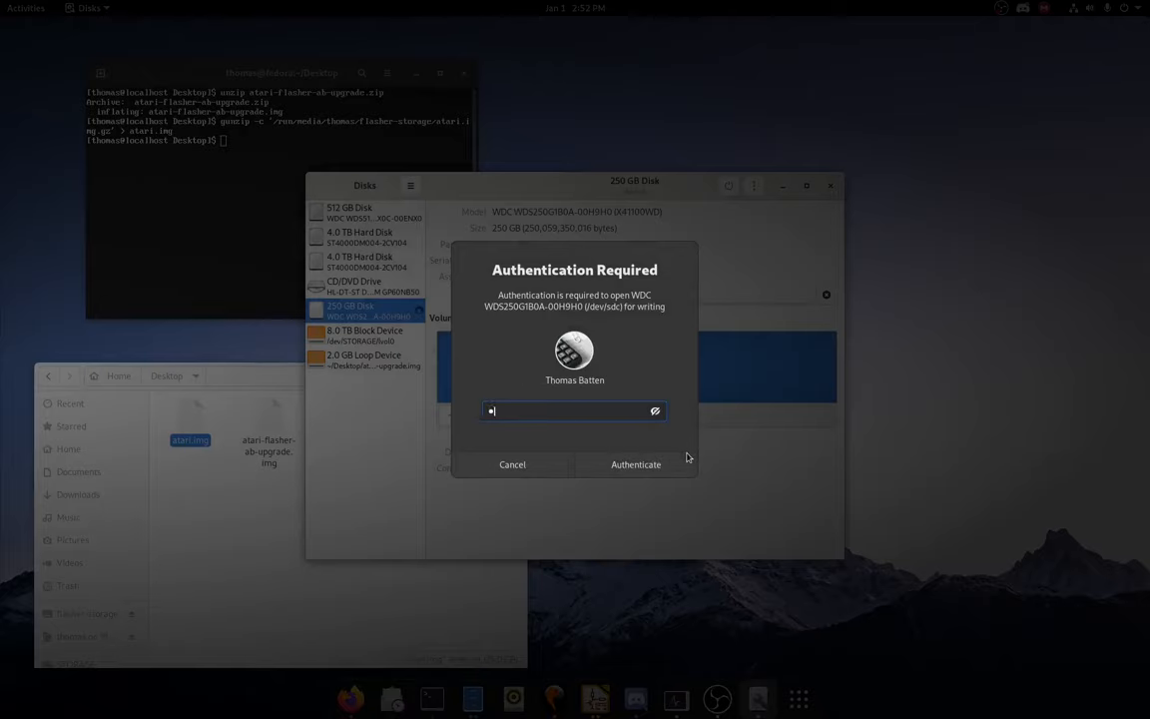
{"action": "left_click", "coordinate": [636, 465]}
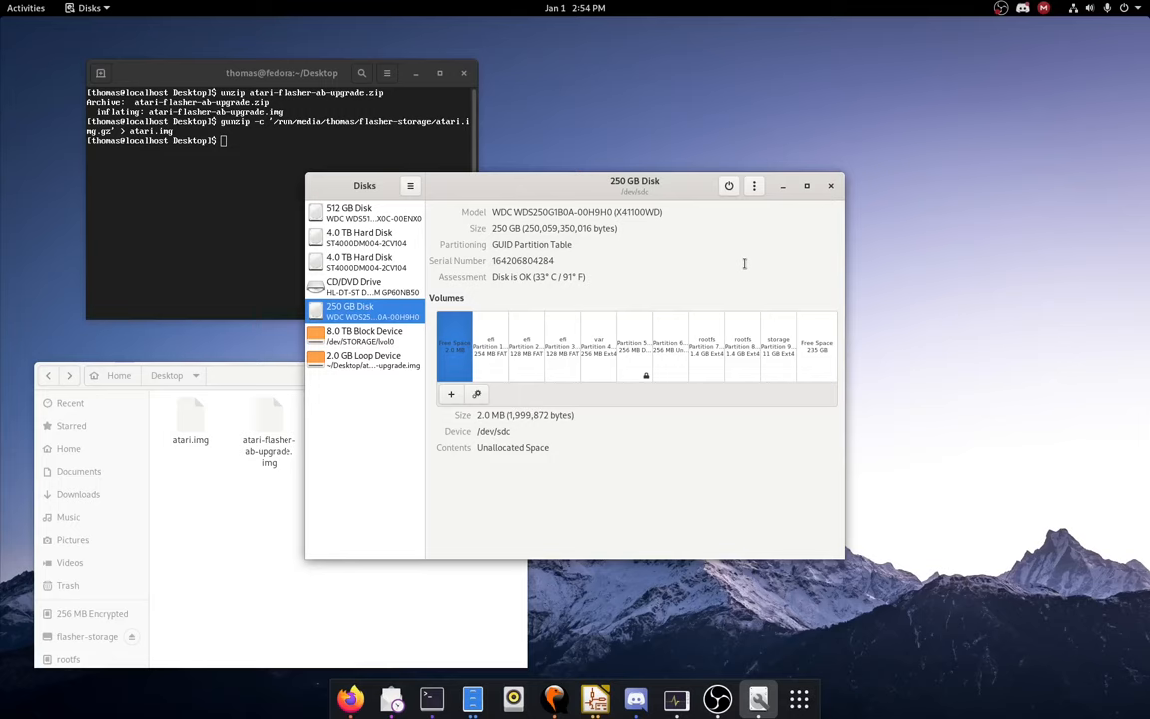
{"action": "mouse_move", "coordinate": [547, 362]}
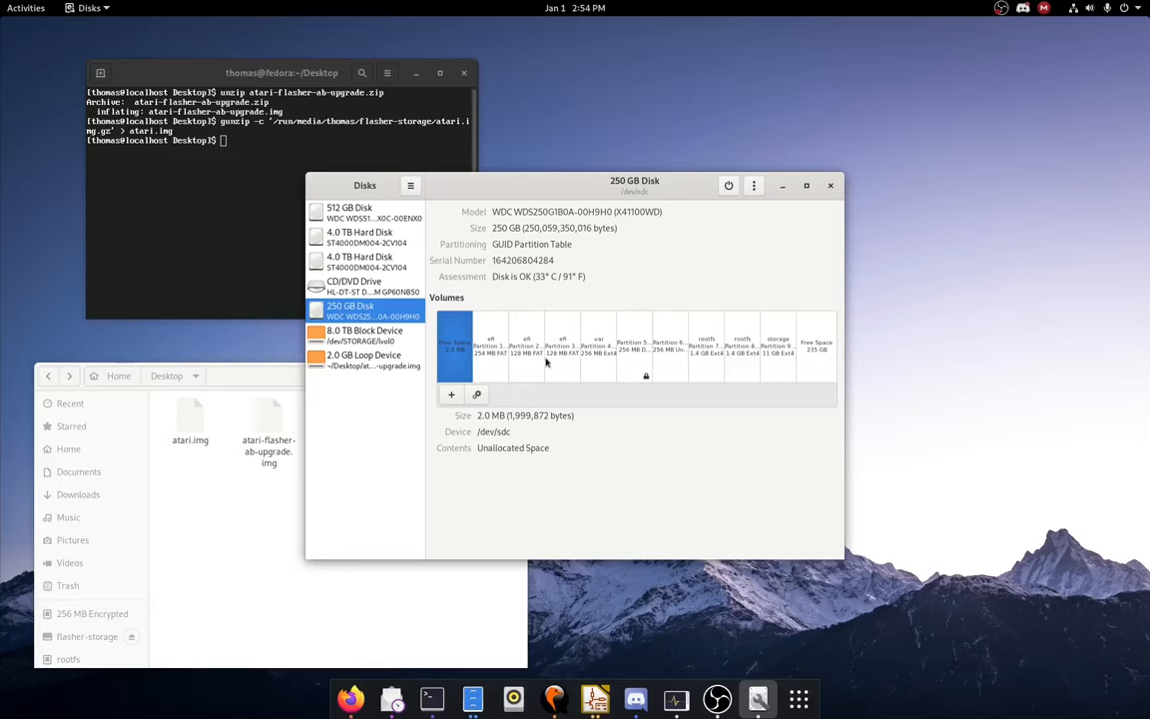
{"action": "mouse_move", "coordinate": [763, 356]}
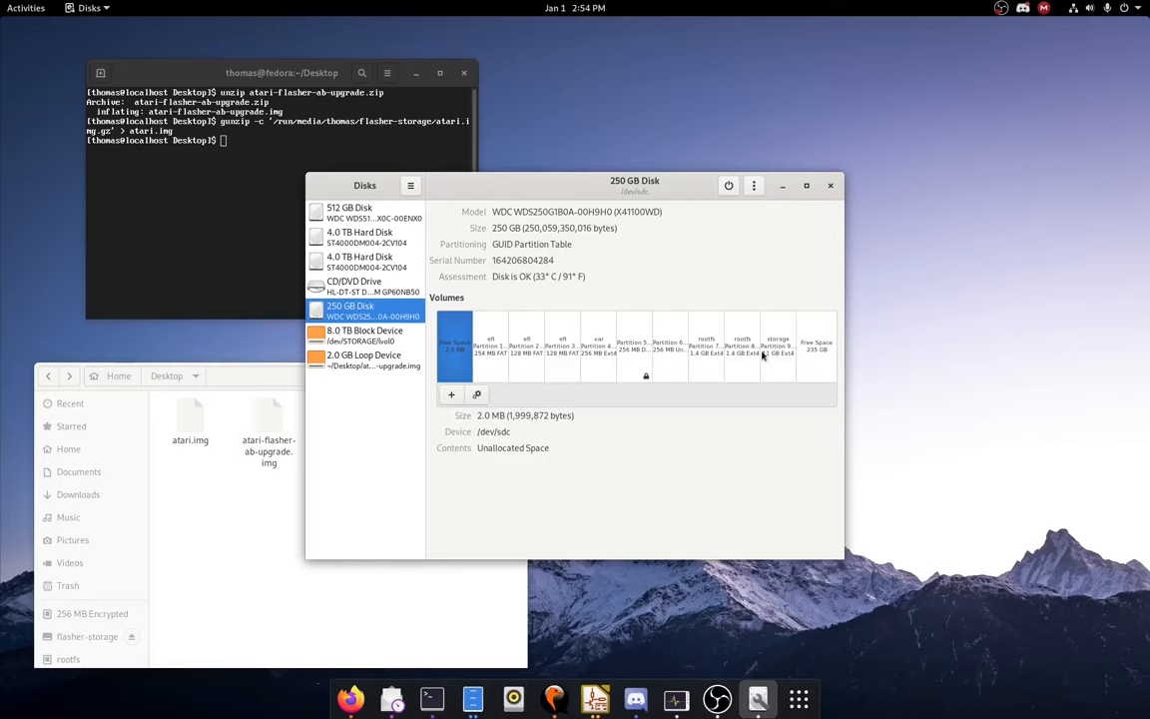
{"action": "mouse_move", "coordinate": [786, 359]}
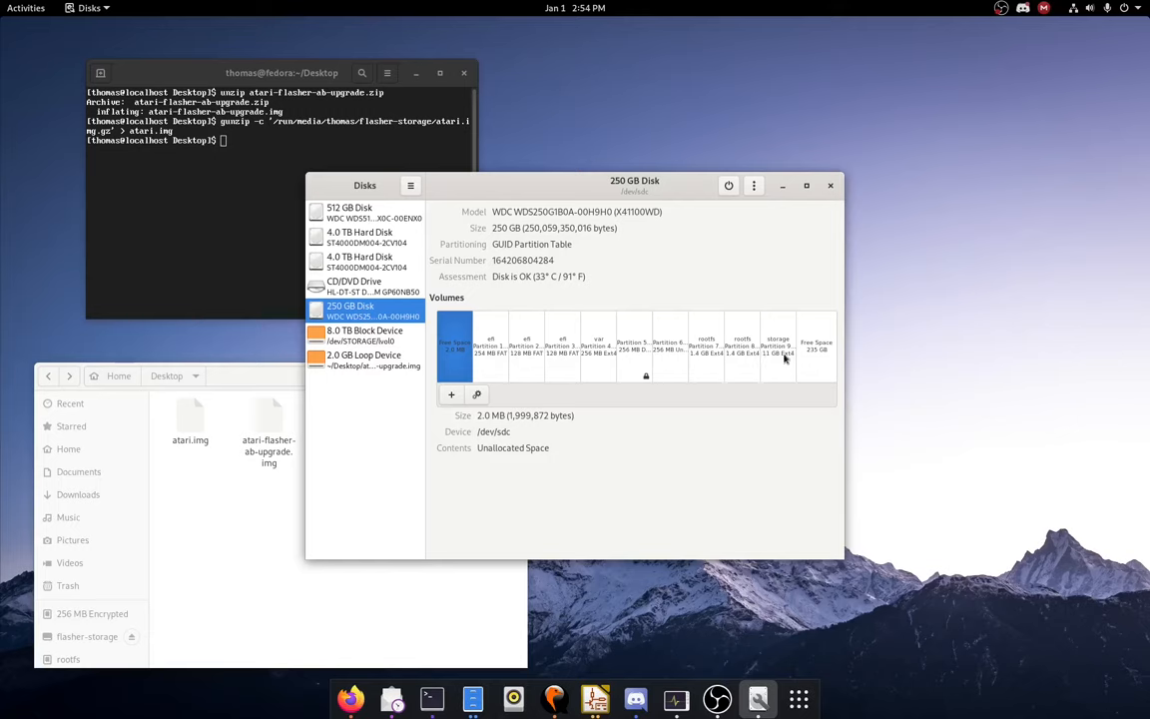
Step: View details of the 11 GB ext4 storage partition (Partition 9)
{"action": "left_click", "coordinate": [778, 344]}
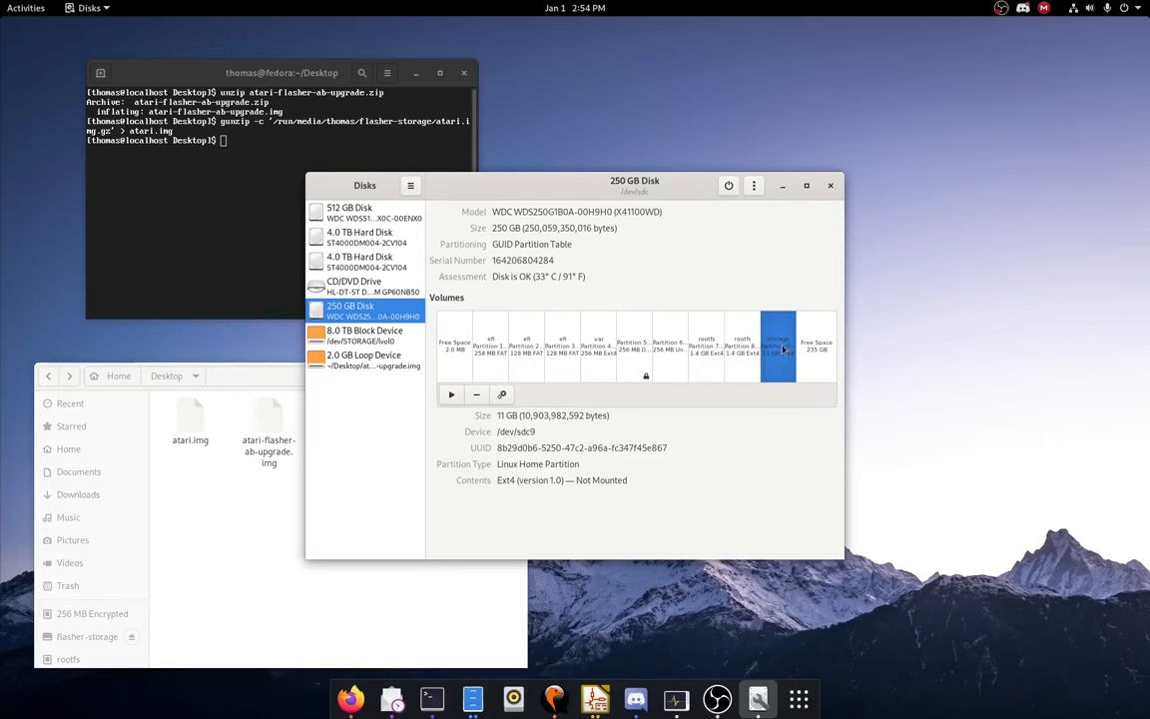
{"action": "mouse_move", "coordinate": [812, 362]}
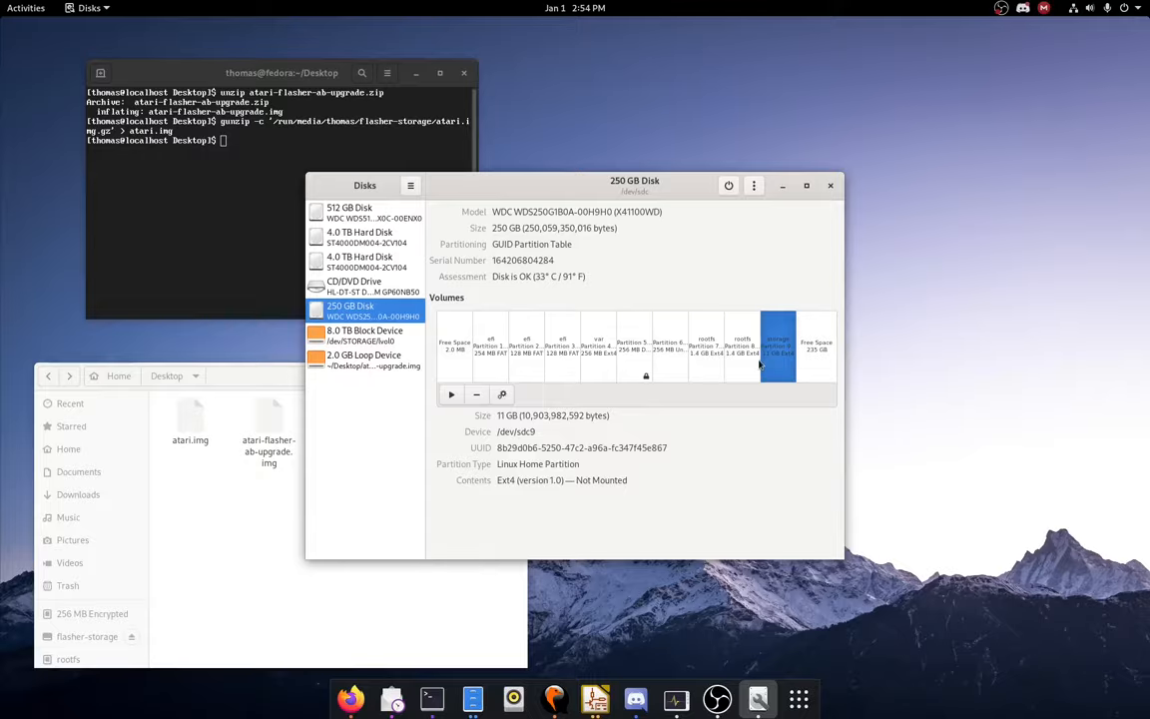
{"action": "mouse_move", "coordinate": [756, 363]}
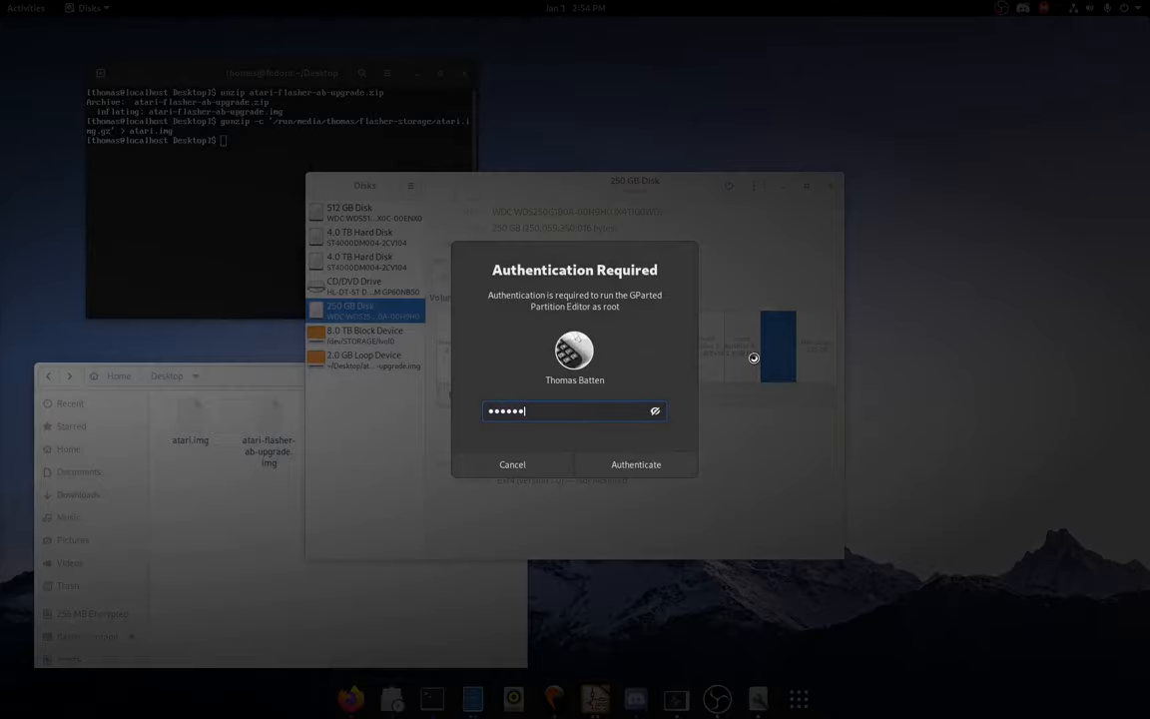
Step: Run GParted as root and fix the GPT so /dev/sdc uses the whole drive
{"action": "left_click", "coordinate": [636, 464]}
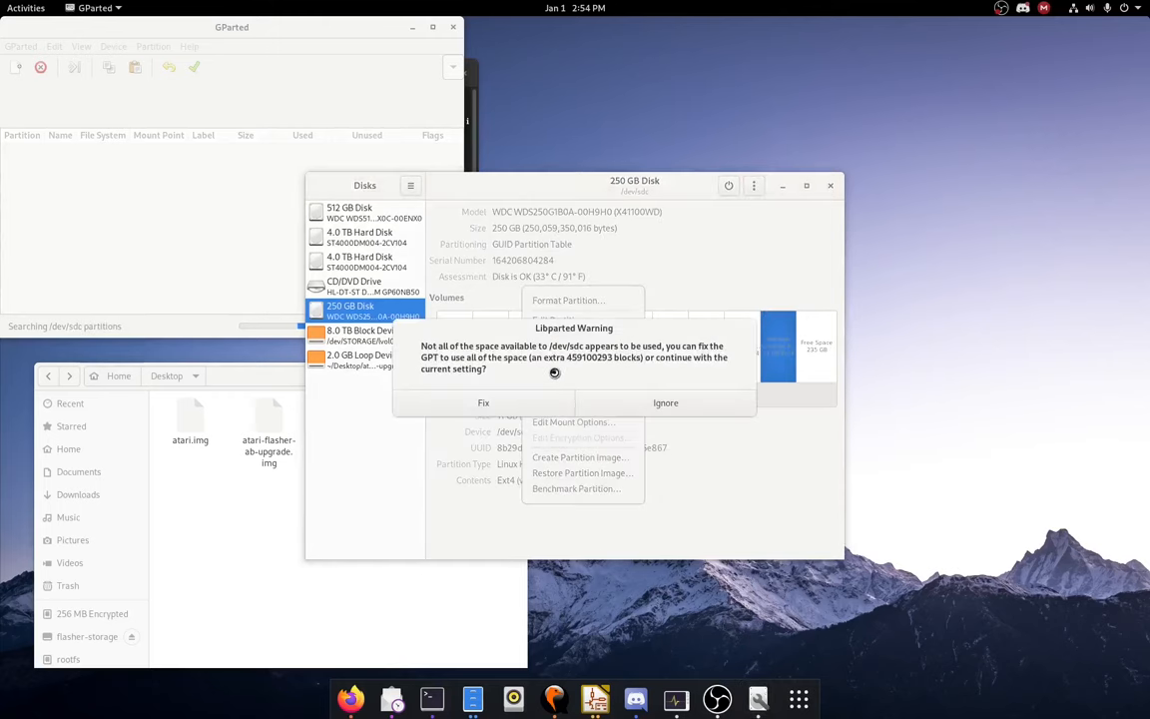
{"action": "left_click", "coordinate": [665, 402]}
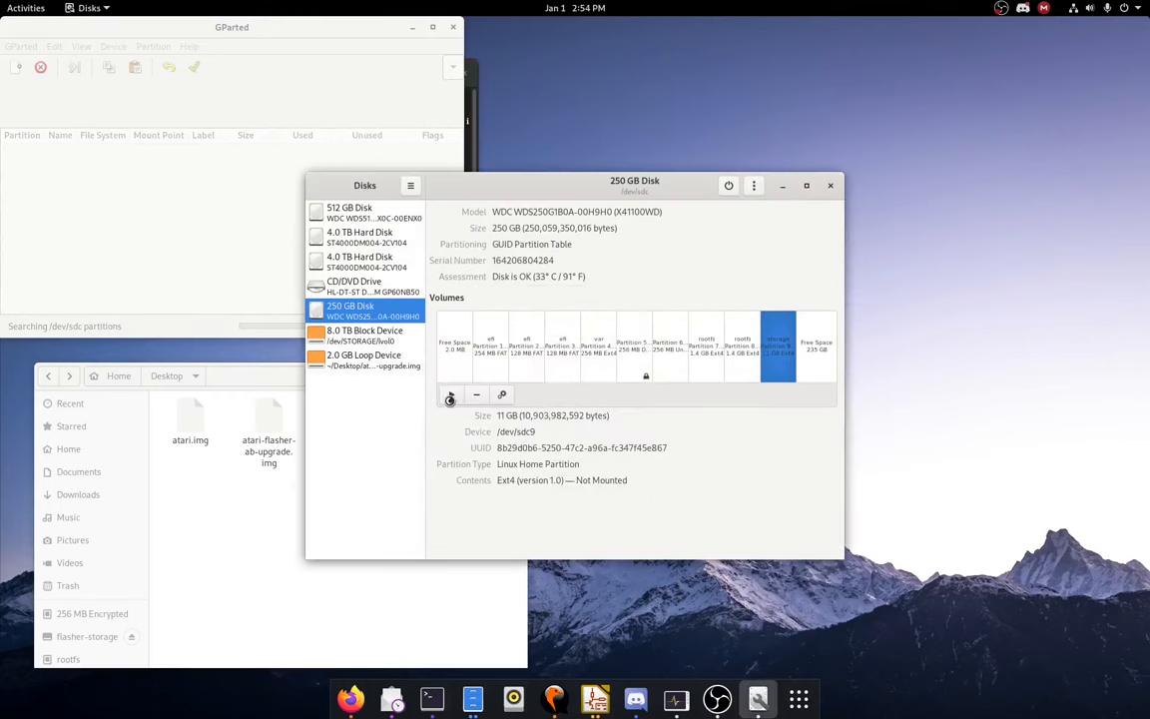
{"action": "left_click", "coordinate": [502, 394]}
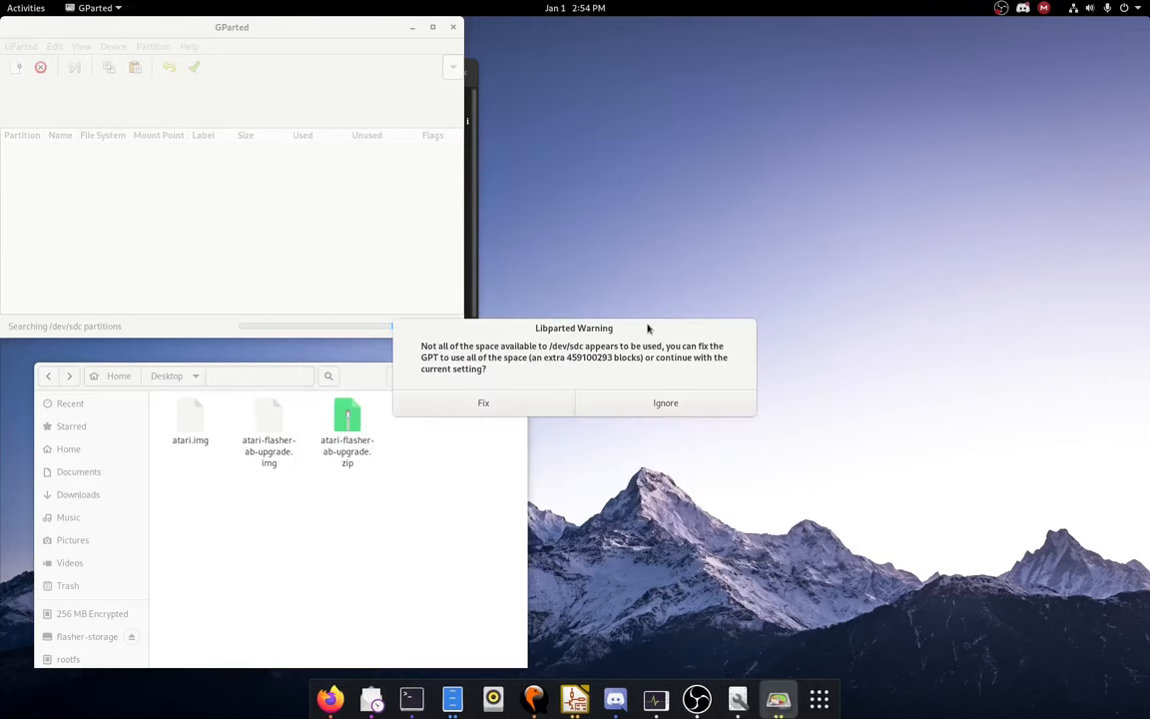
{"action": "mouse_move", "coordinate": [517, 382]}
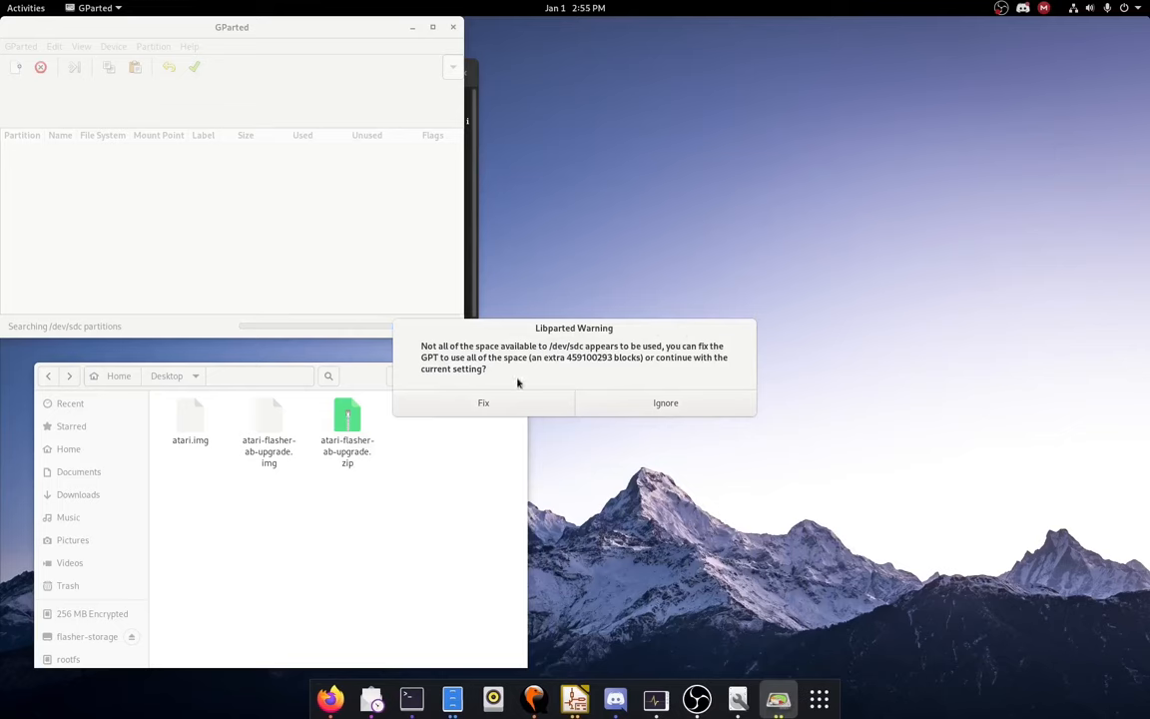
{"action": "mouse_move", "coordinate": [555, 362]}
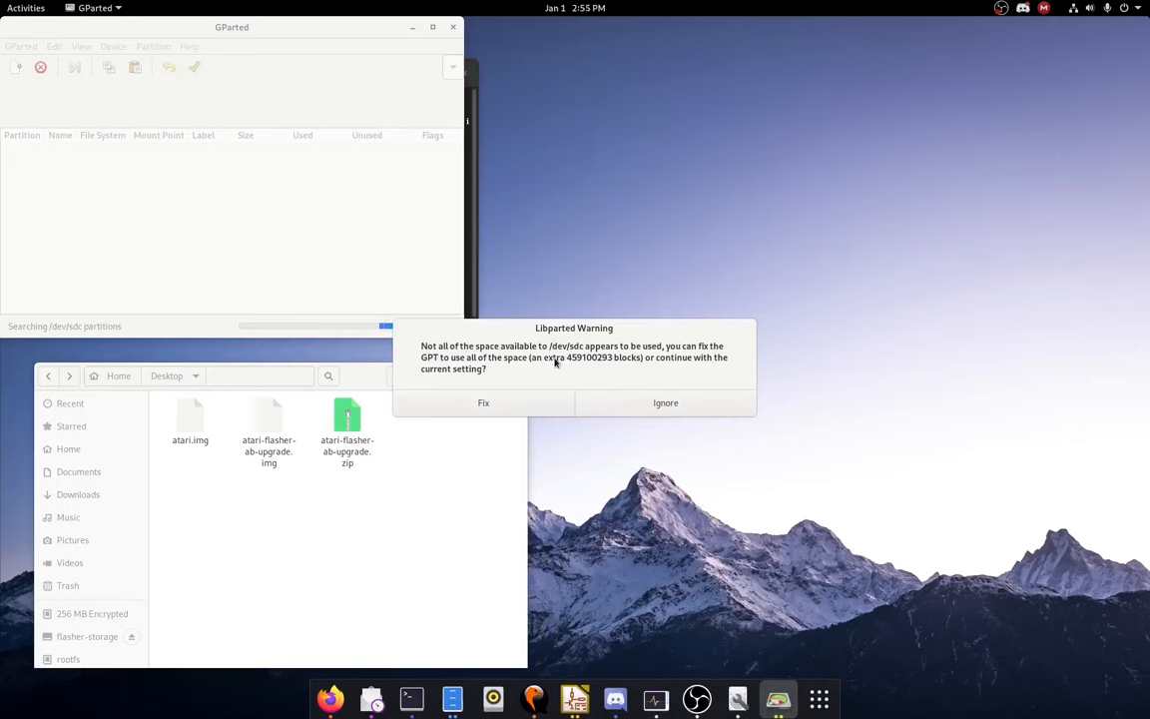
{"action": "left_click", "coordinate": [665, 402]}
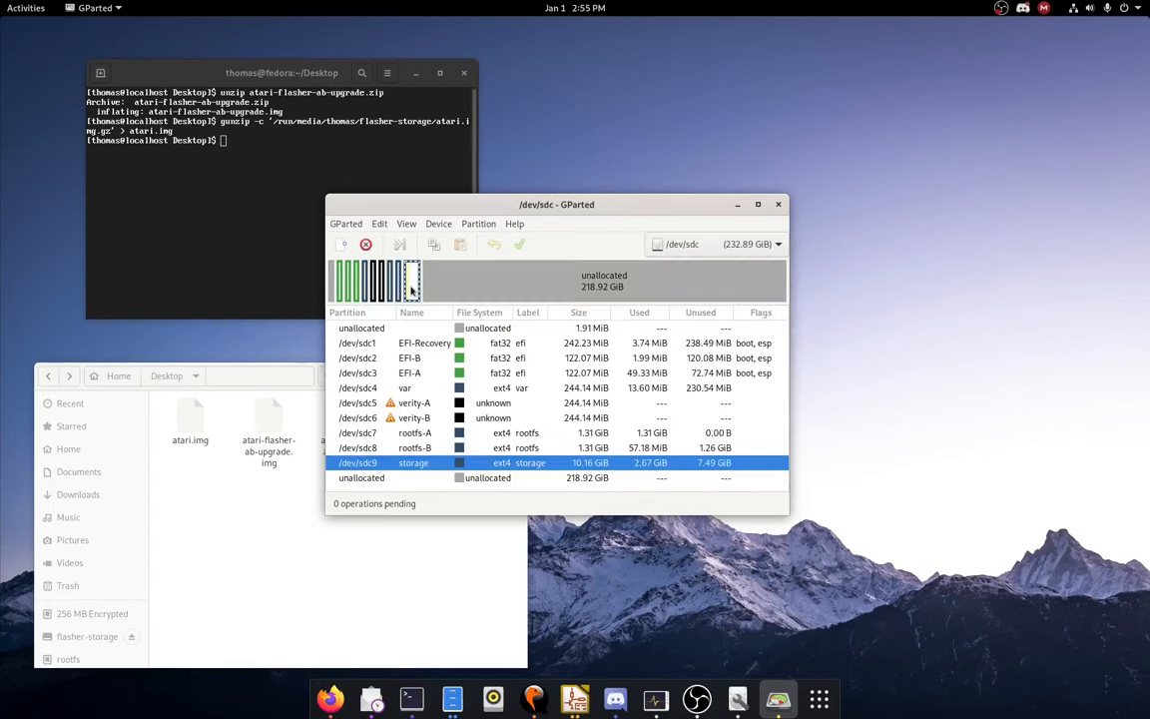
{"action": "mouse_move", "coordinate": [412, 283]}
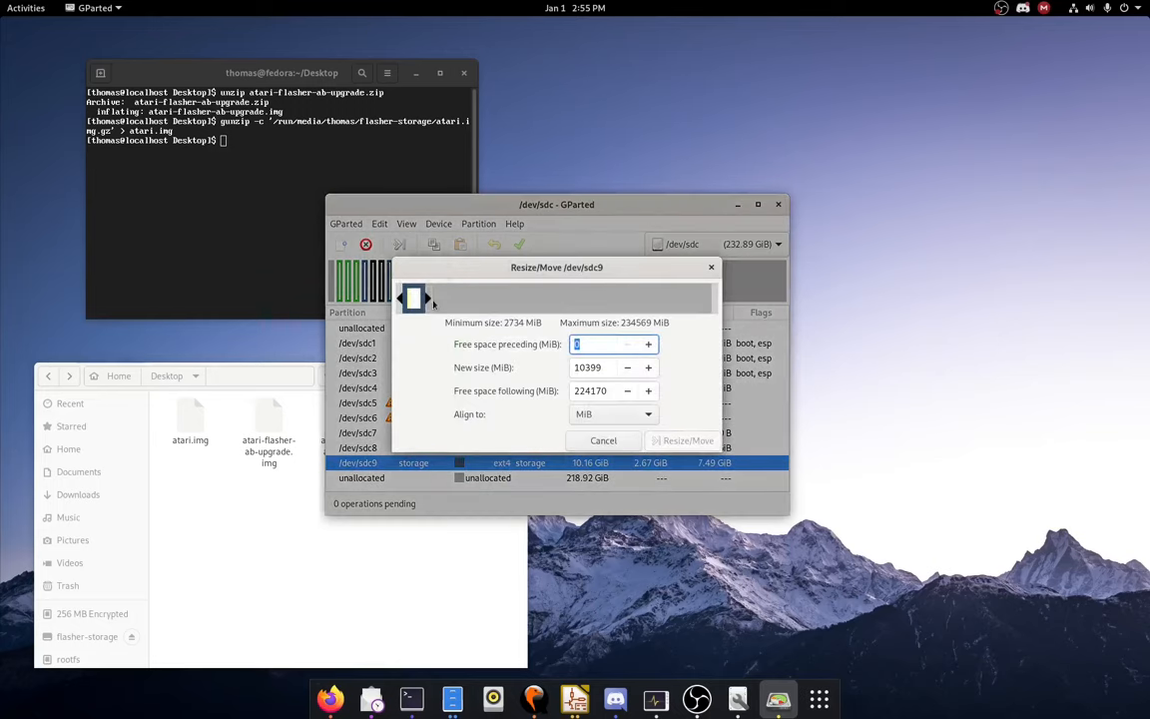
Step: Resize /dev/sdc9 to fill all free space, growing it to 229.07 GiB
{"action": "left_click_drag", "start_coordinate": [419, 298], "coordinate": [709, 298]}
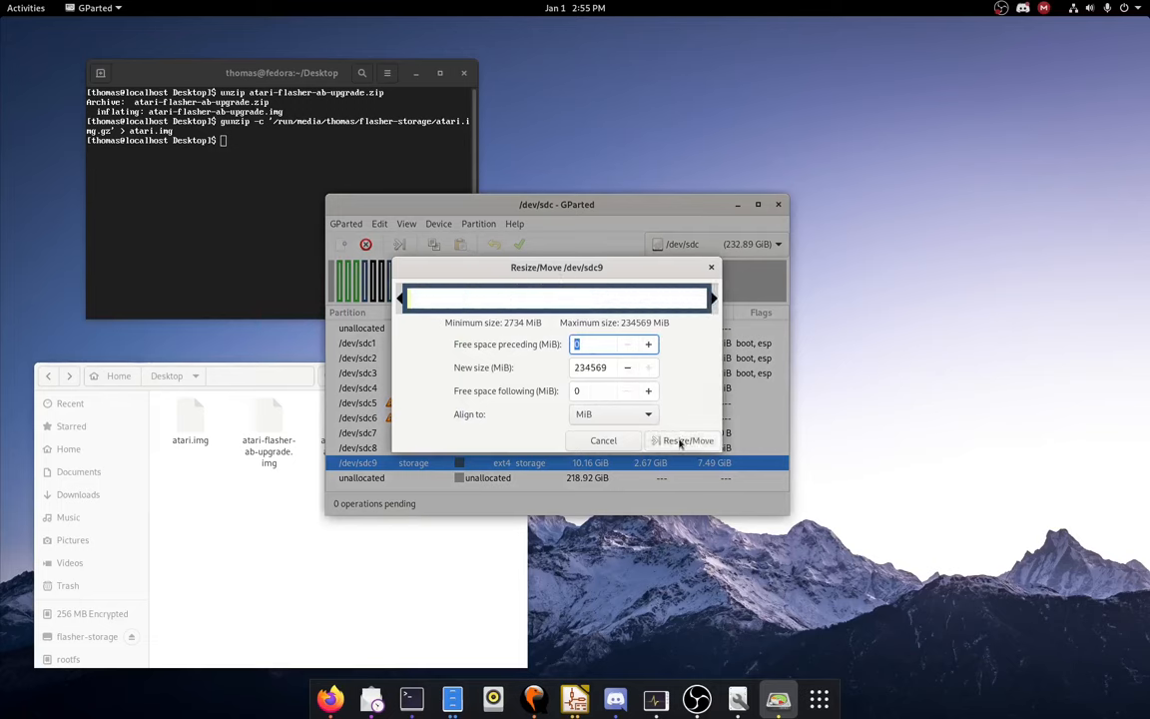
{"action": "left_click", "coordinate": [689, 440]}
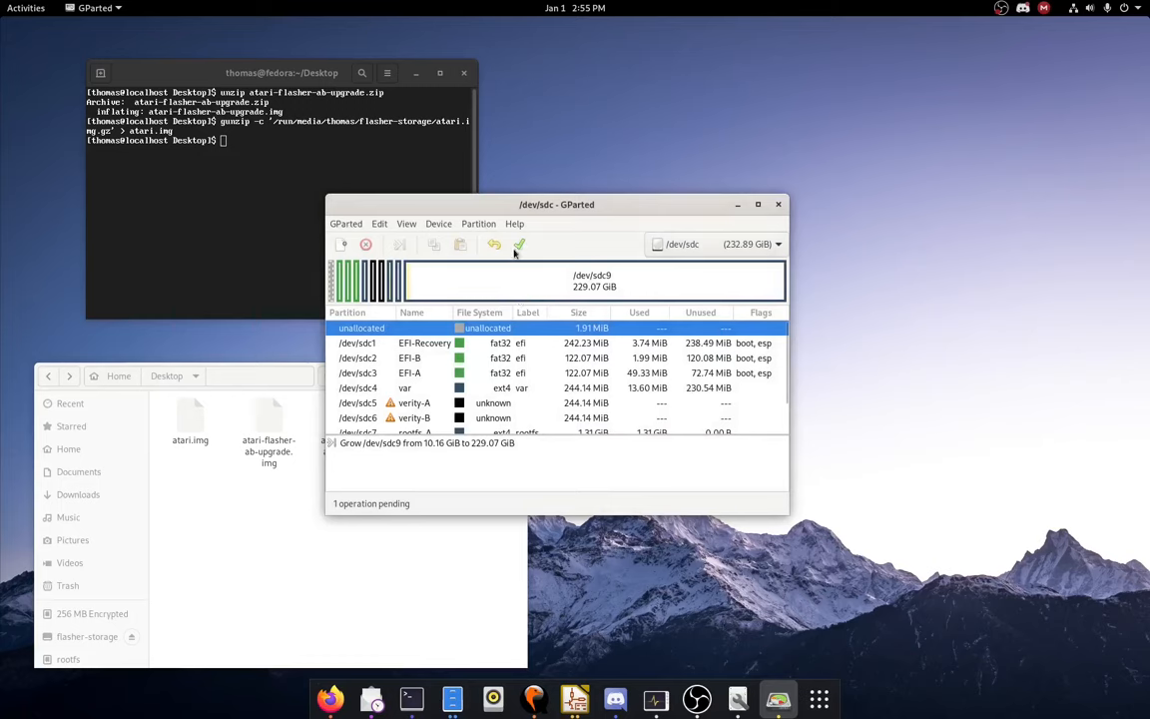
Step: Apply the pending resize of /dev/sdc9 and close the completion report
{"action": "left_click", "coordinate": [519, 245]}
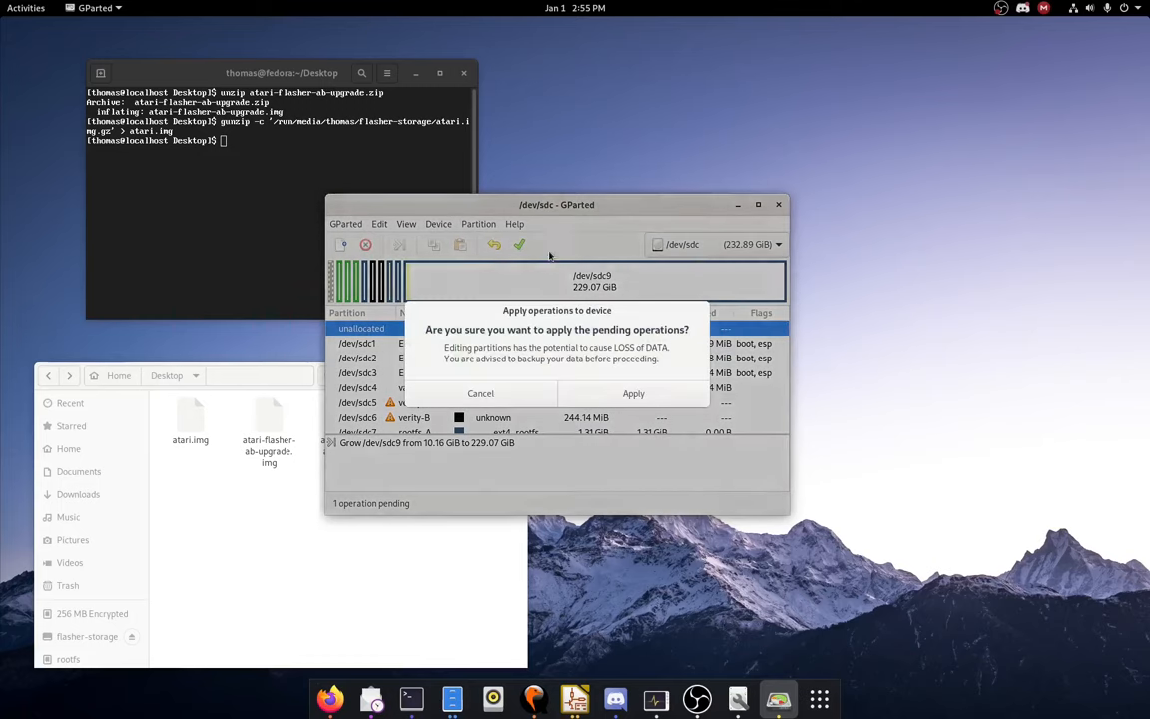
{"action": "left_click", "coordinate": [633, 393]}
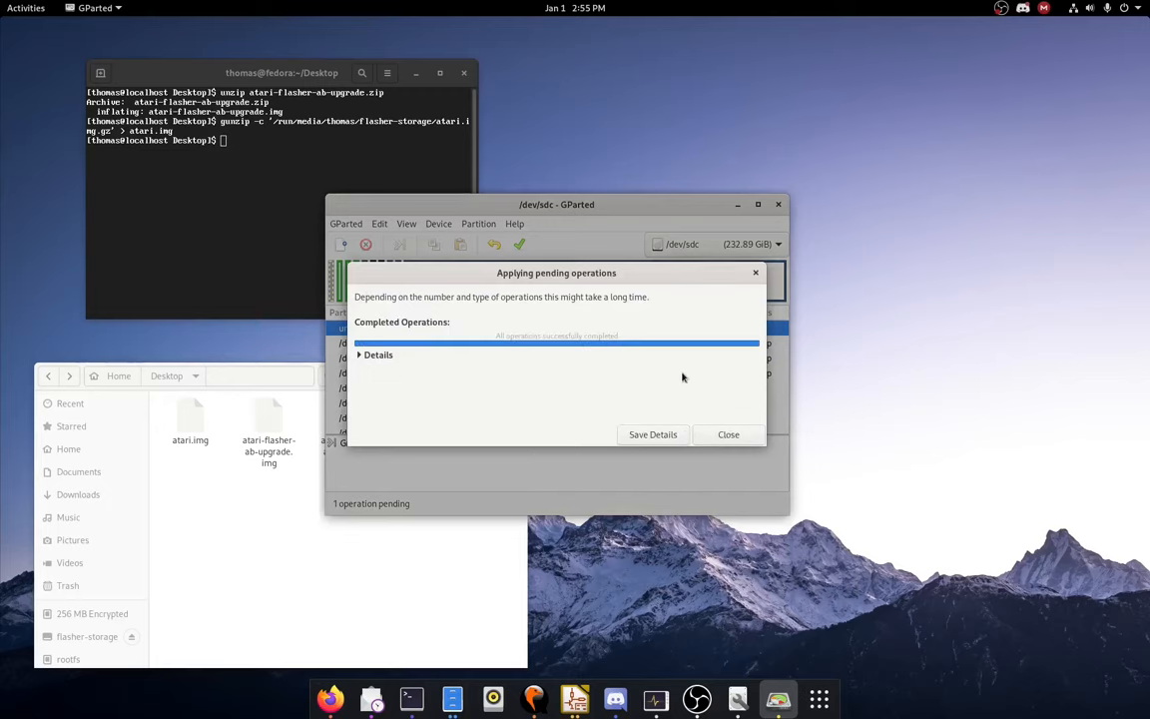
{"action": "left_click", "coordinate": [728, 434]}
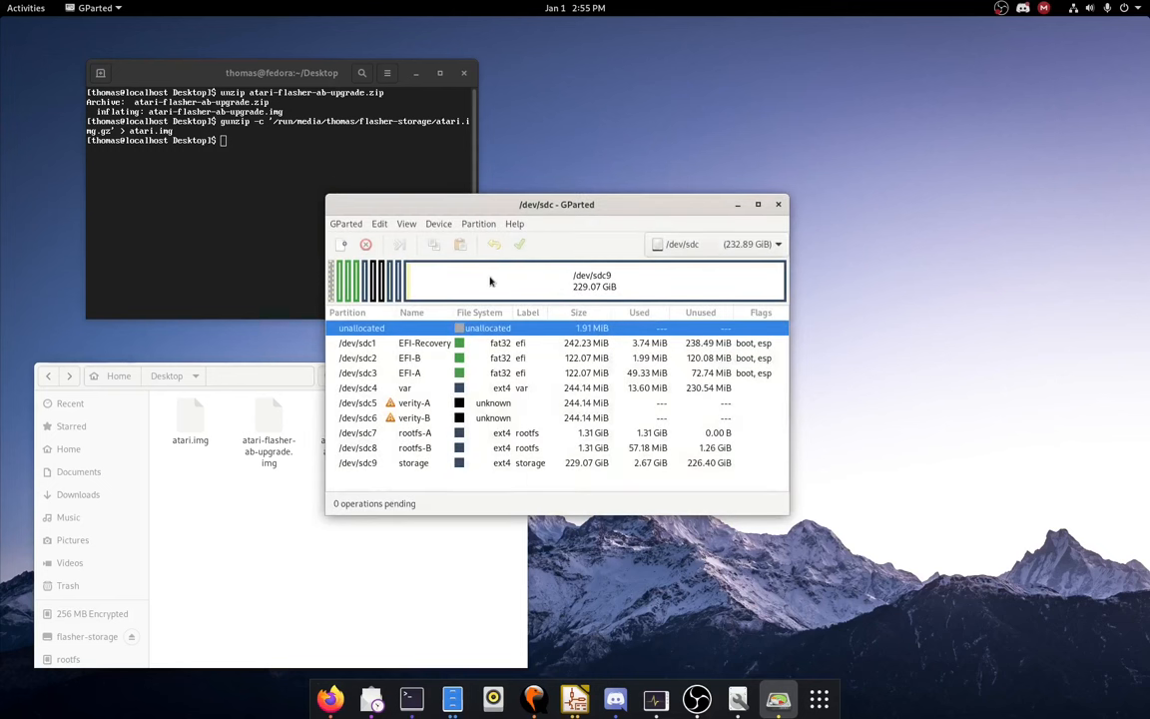
{"action": "mouse_move", "coordinate": [537, 289]}
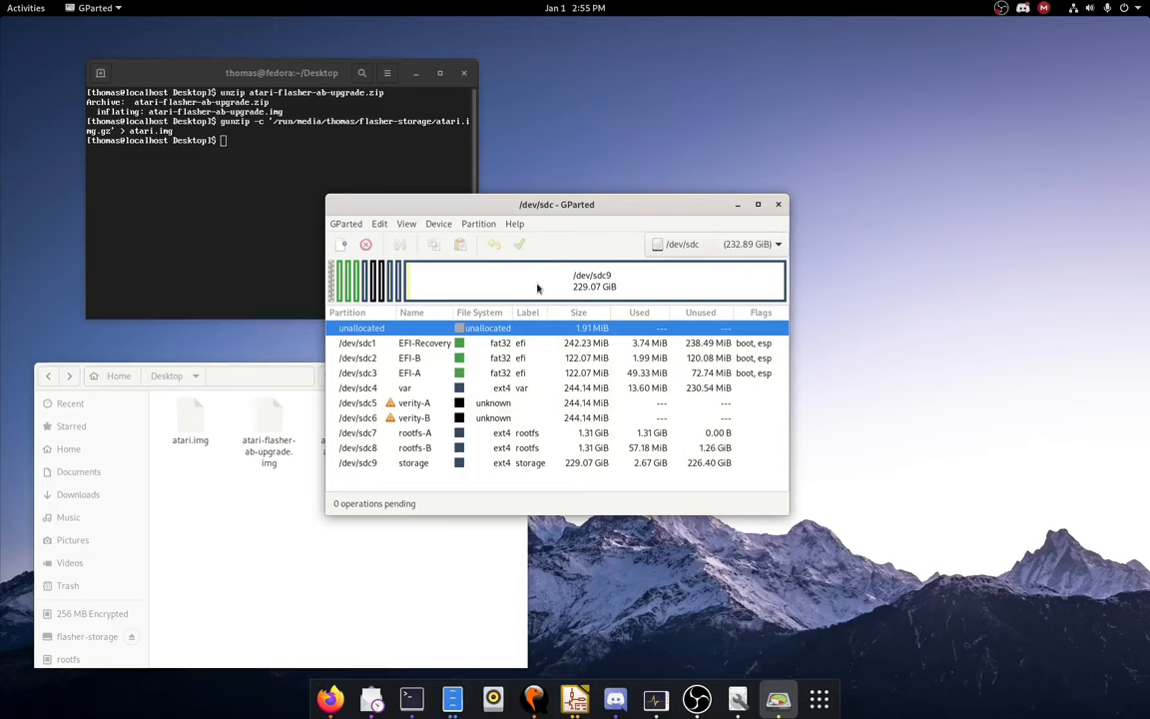
{"action": "mouse_move", "coordinate": [642, 294]}
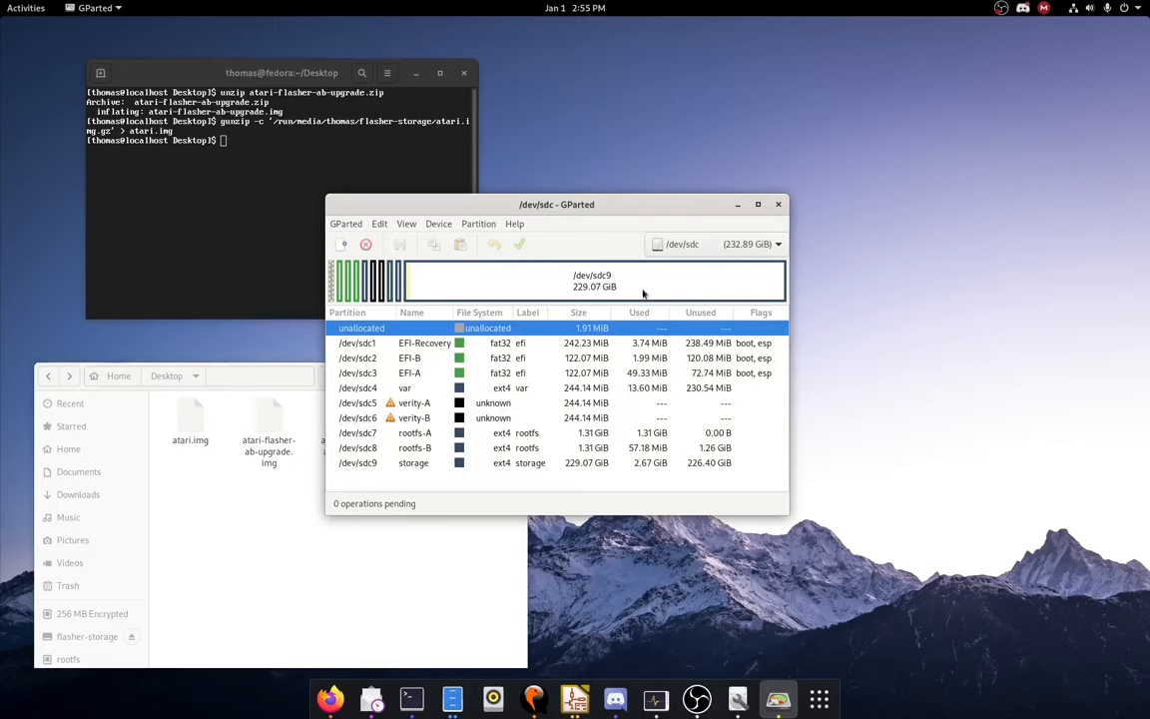
{"action": "mouse_move", "coordinate": [628, 304]}
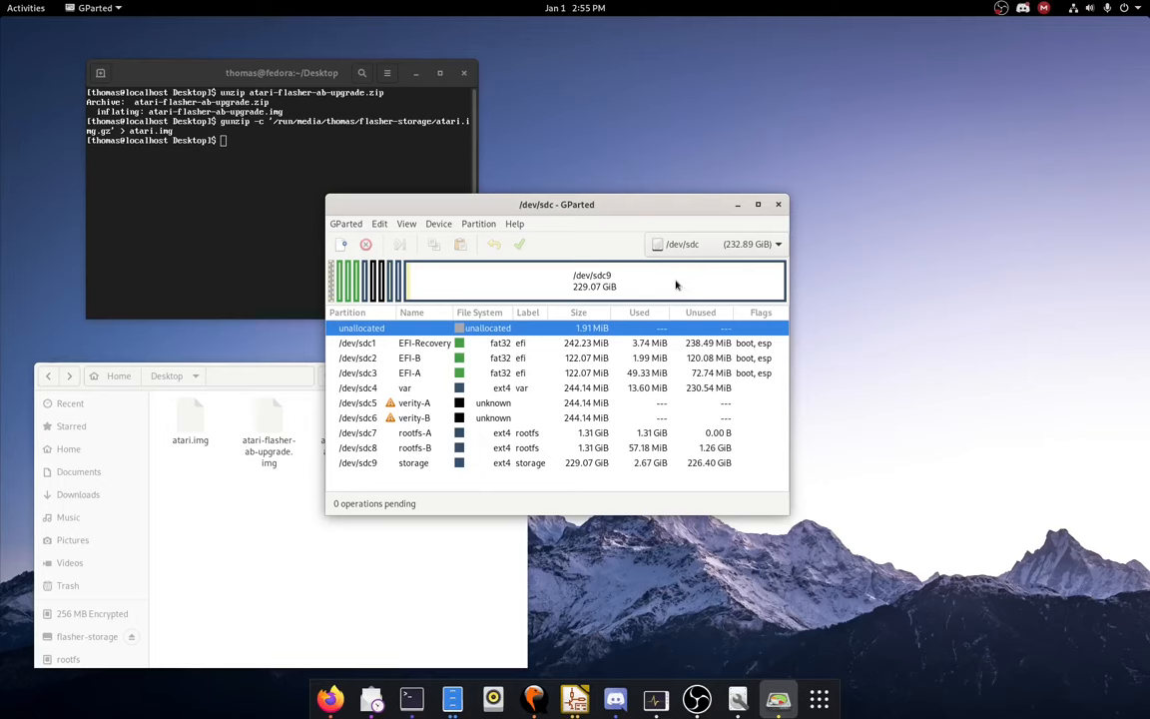
{"action": "mouse_move", "coordinate": [723, 291]}
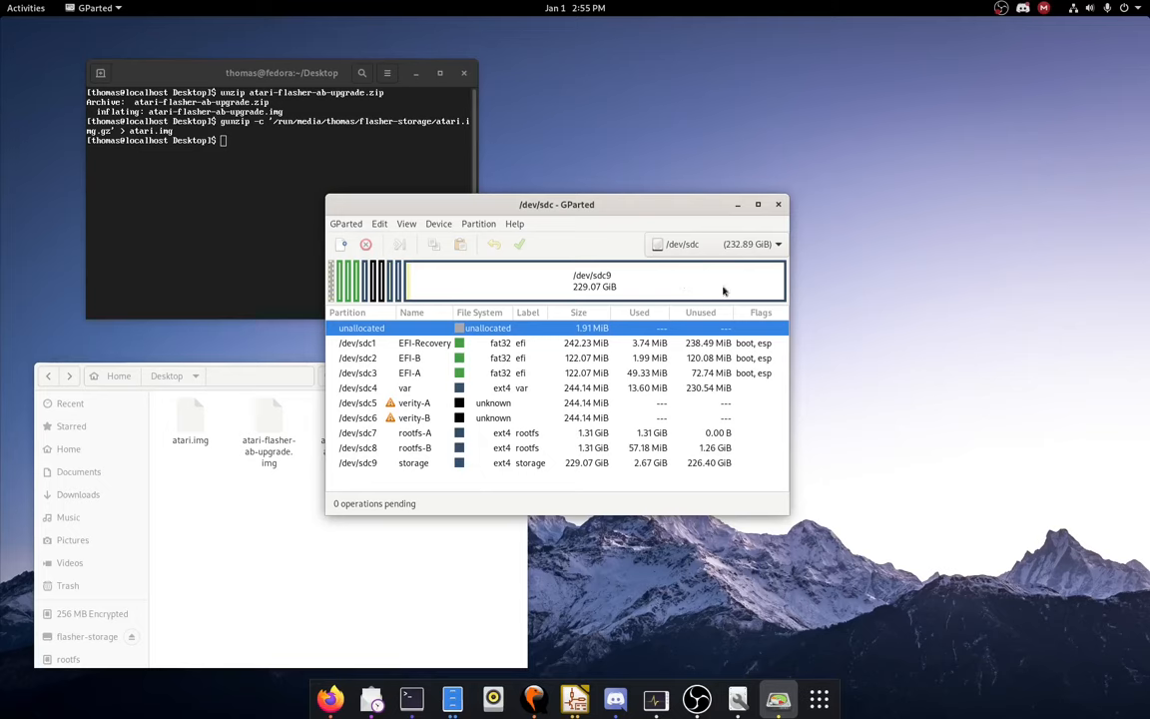
{"action": "mouse_move", "coordinate": [769, 216]}
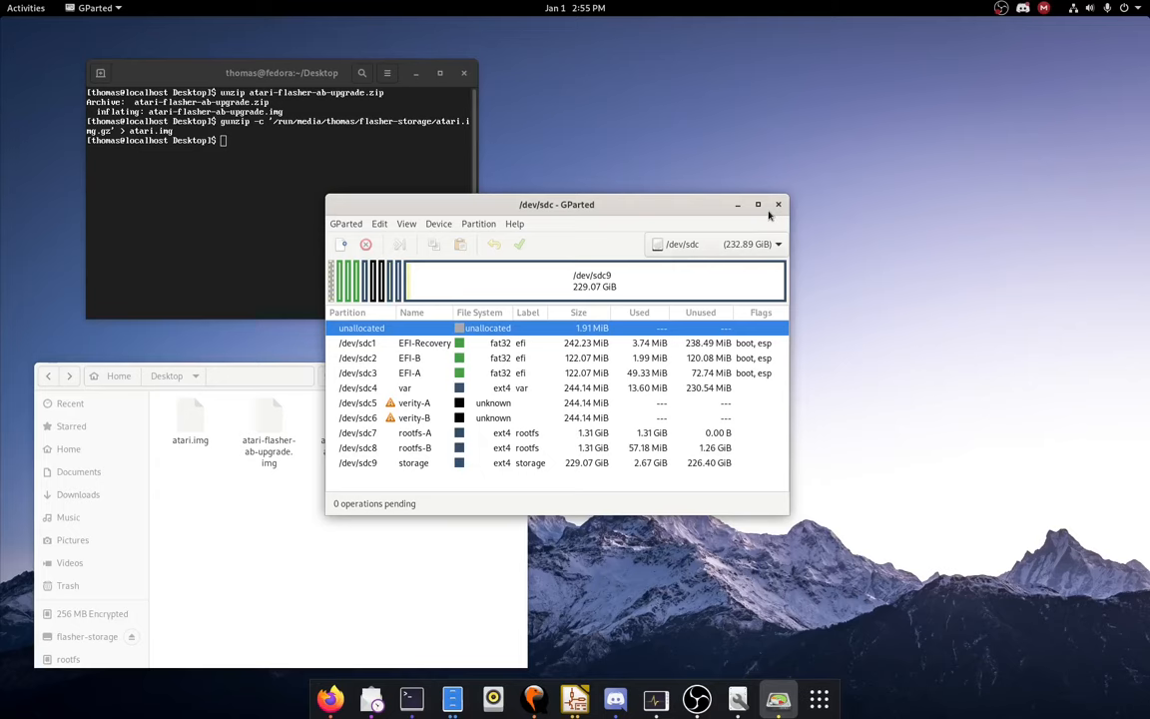
{"action": "mouse_move", "coordinate": [576, 235]}
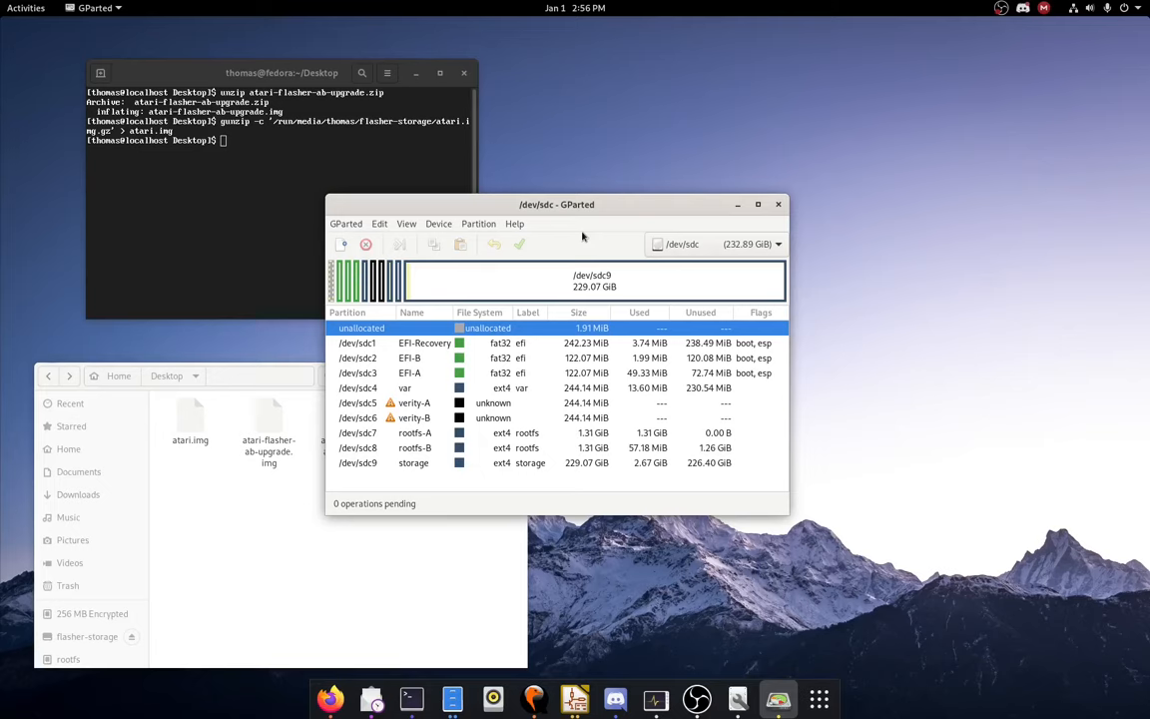
{"action": "mouse_move", "coordinate": [604, 228]}
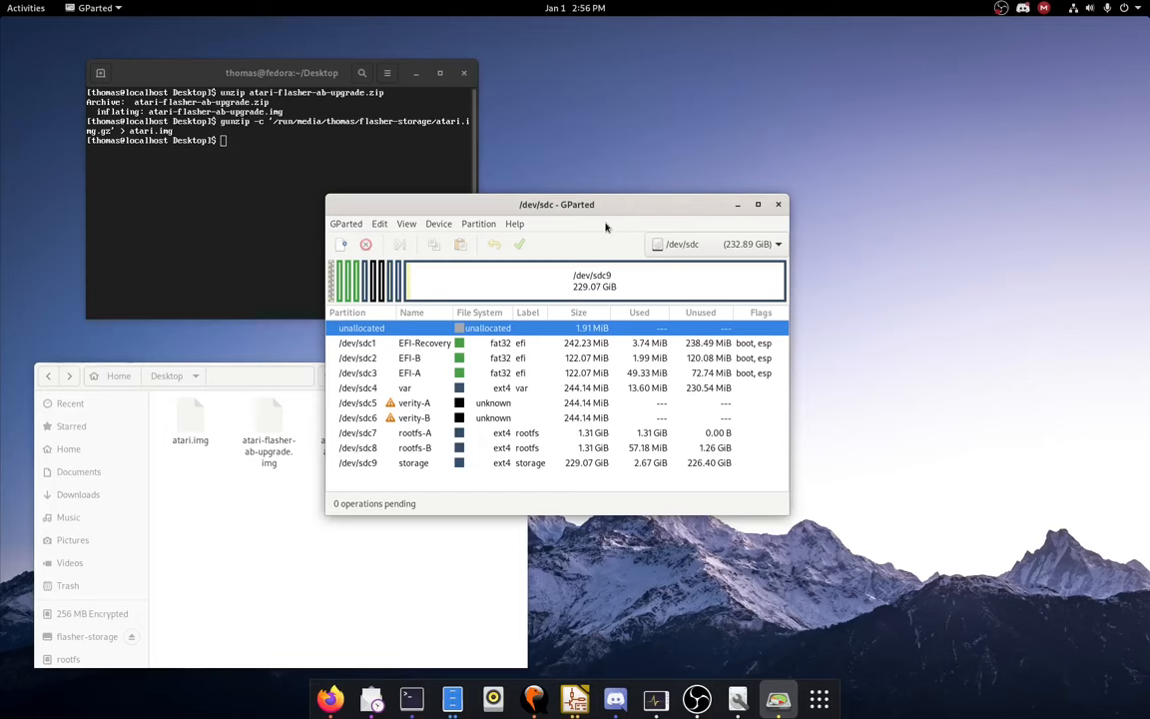